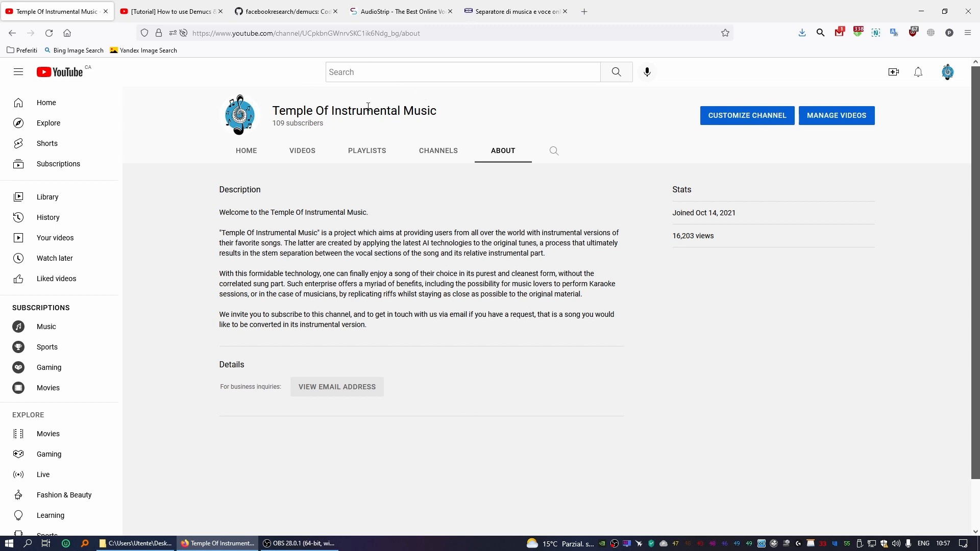
mouse_move(441, 415)
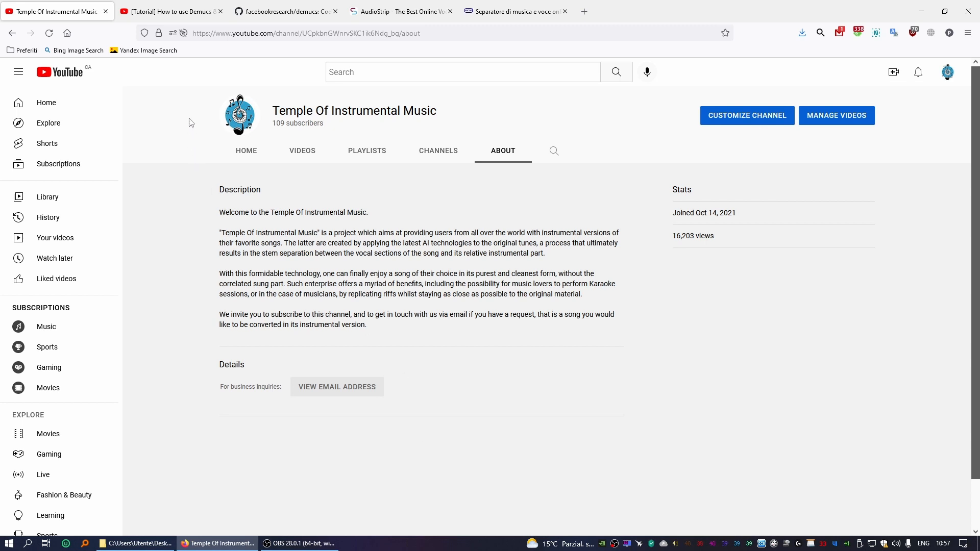
- Switch to the '[Tutorial] How to use Demucs' video and look over its description links
left_click(169, 11)
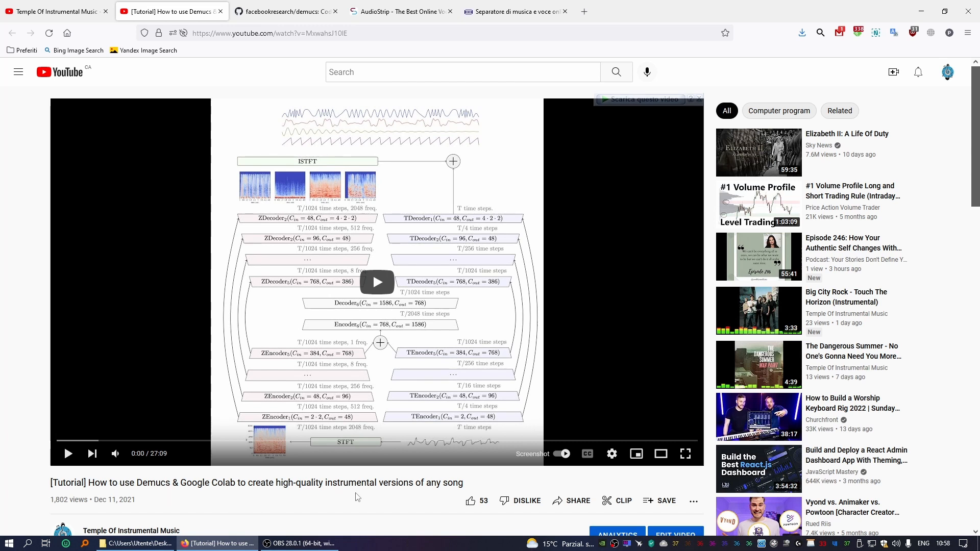
mouse_move(416, 495)
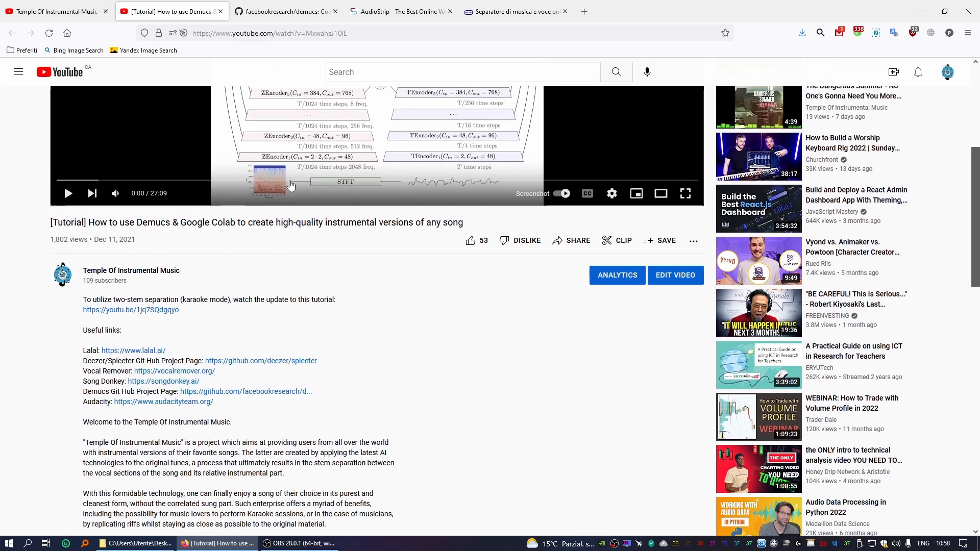
mouse_move(359, 155)
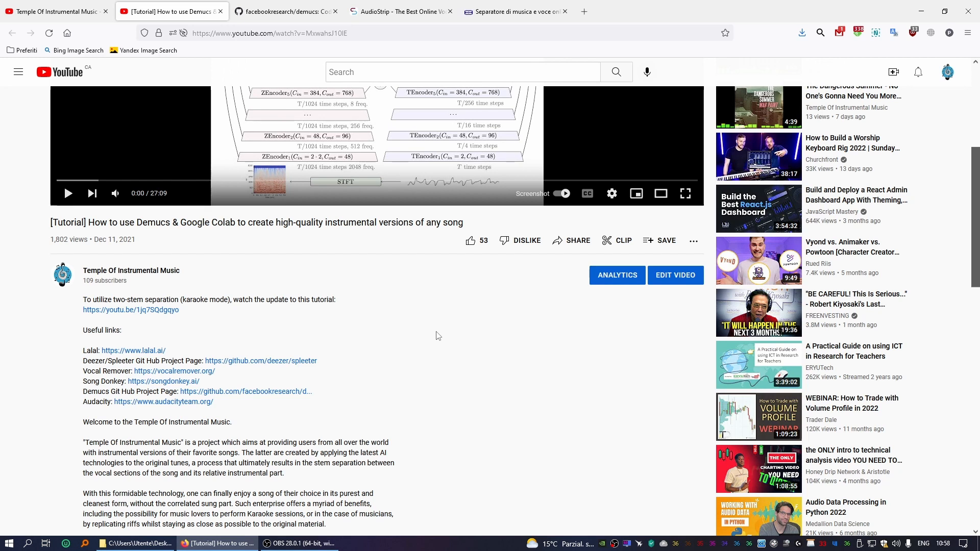
mouse_move(131, 314)
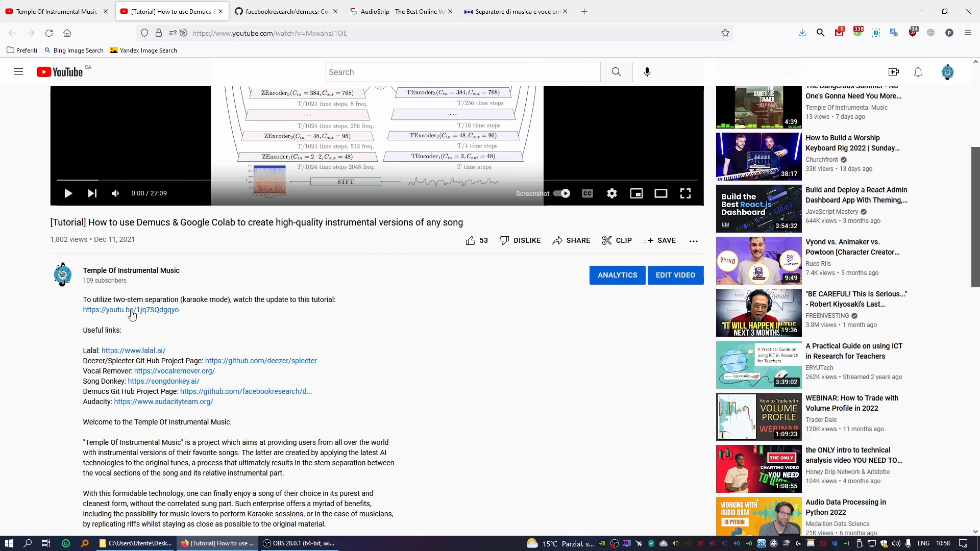
mouse_move(392, 332)
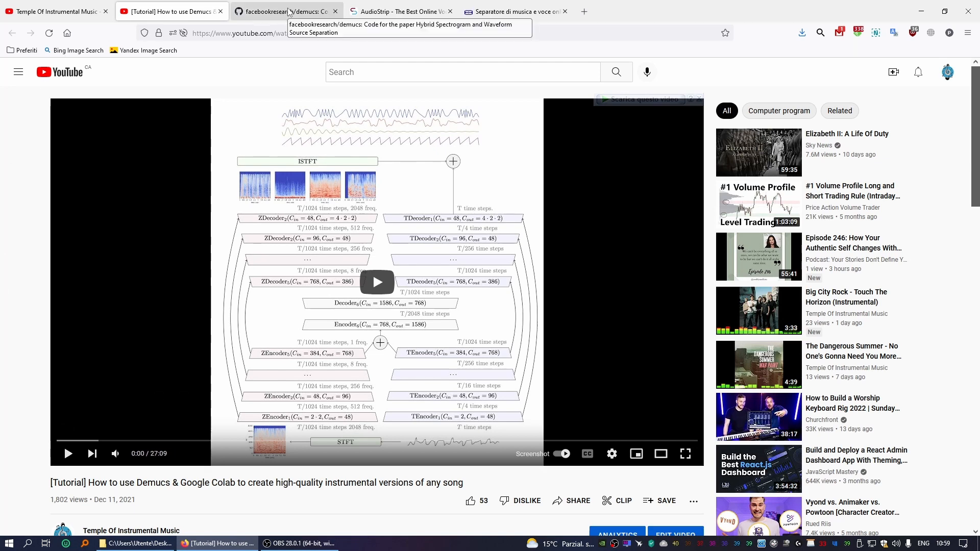
- Open the facebookresearch/demucs repository and scroll its README to the architecture diagram and news
left_click(284, 11)
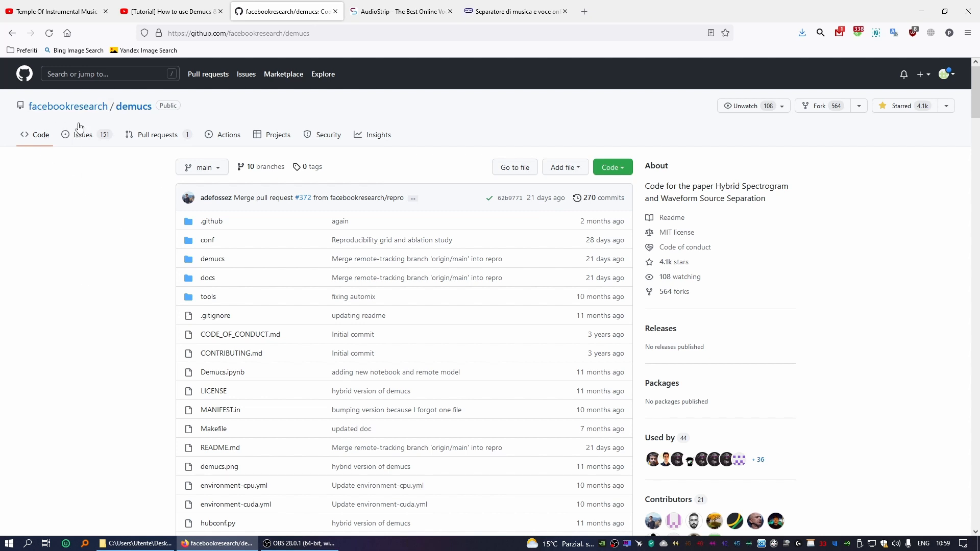
mouse_move(106, 195)
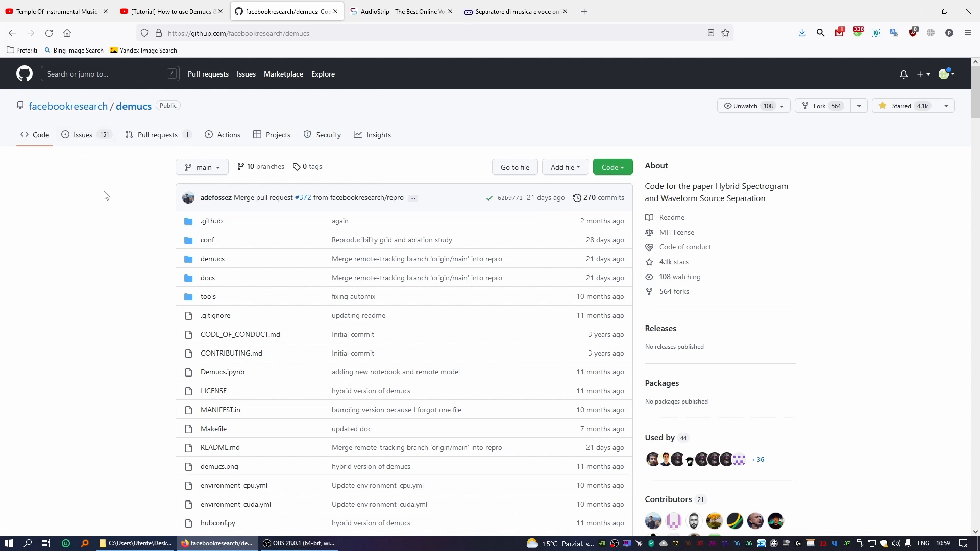
scroll("down", 3)
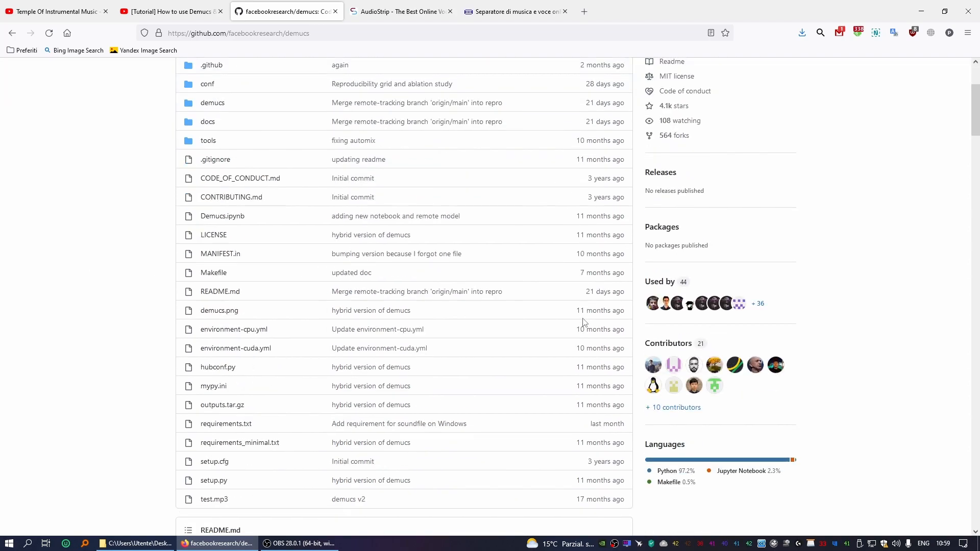
scroll("down", 3)
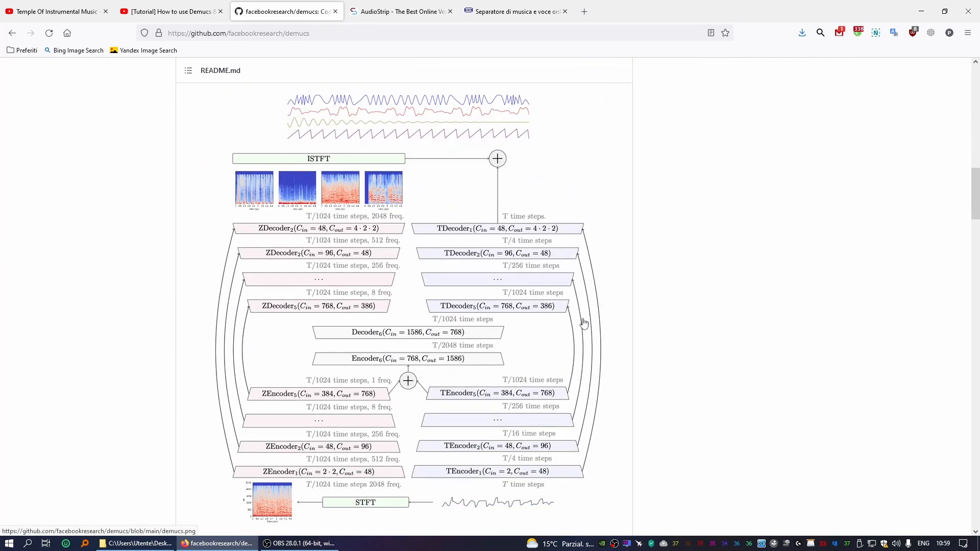
scroll("down", 3)
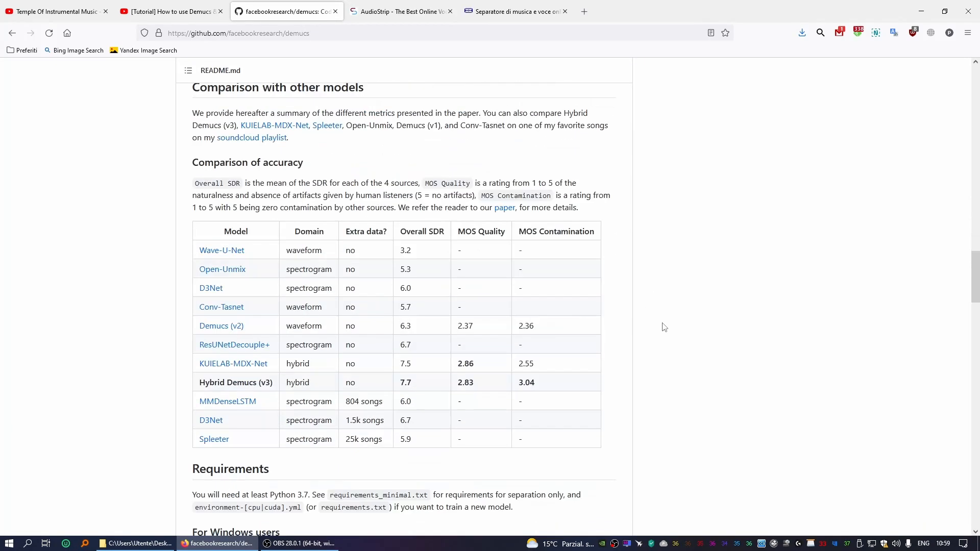
scroll("down", 3)
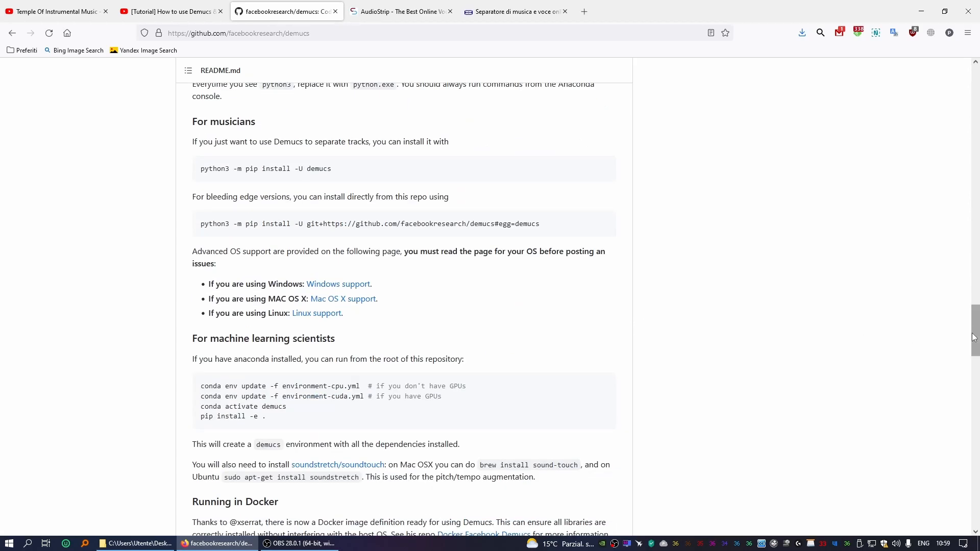
scroll("up", 3)
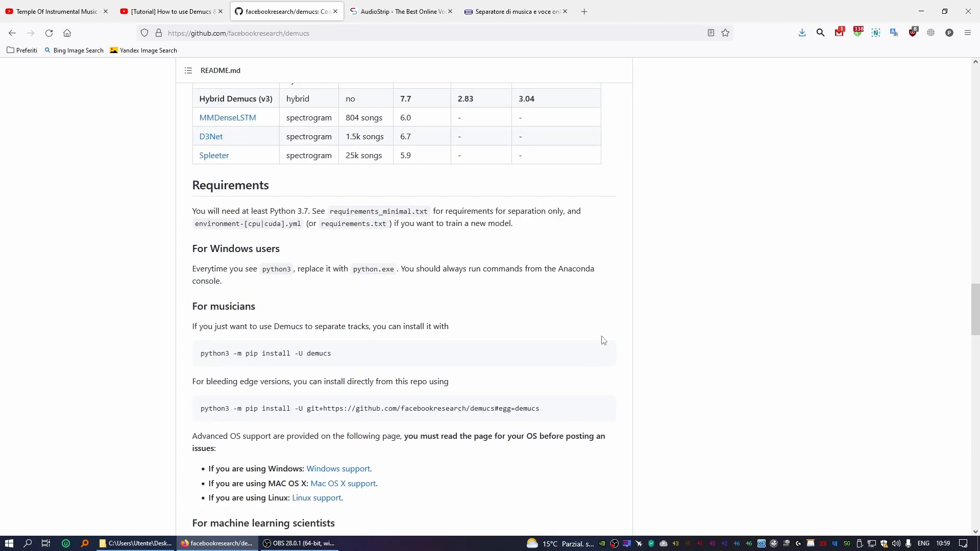
scroll("down", 3)
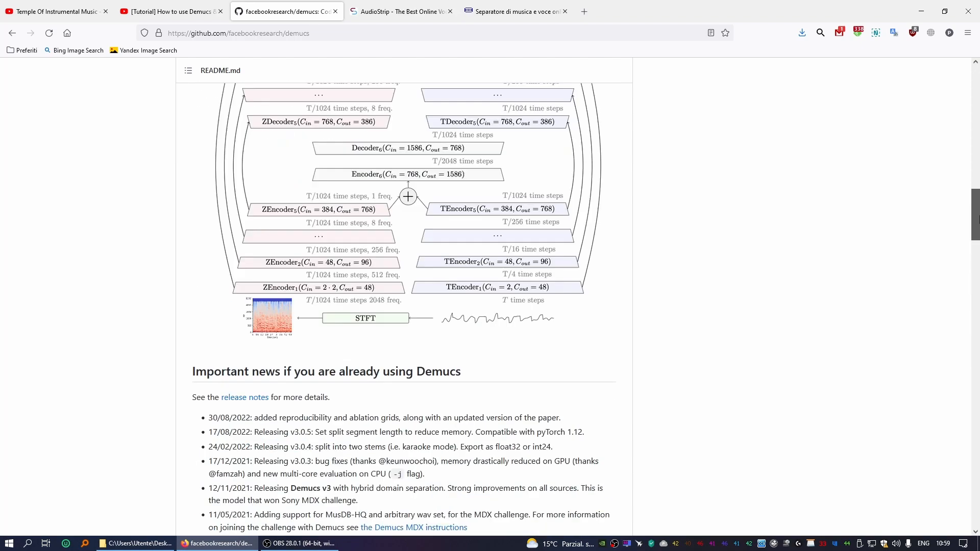
left_click(169, 11)
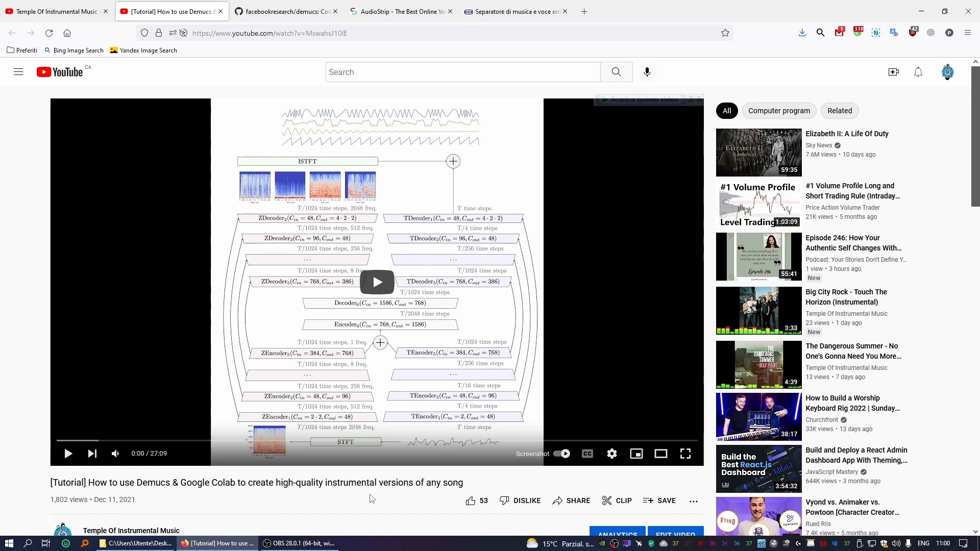
mouse_move(409, 493)
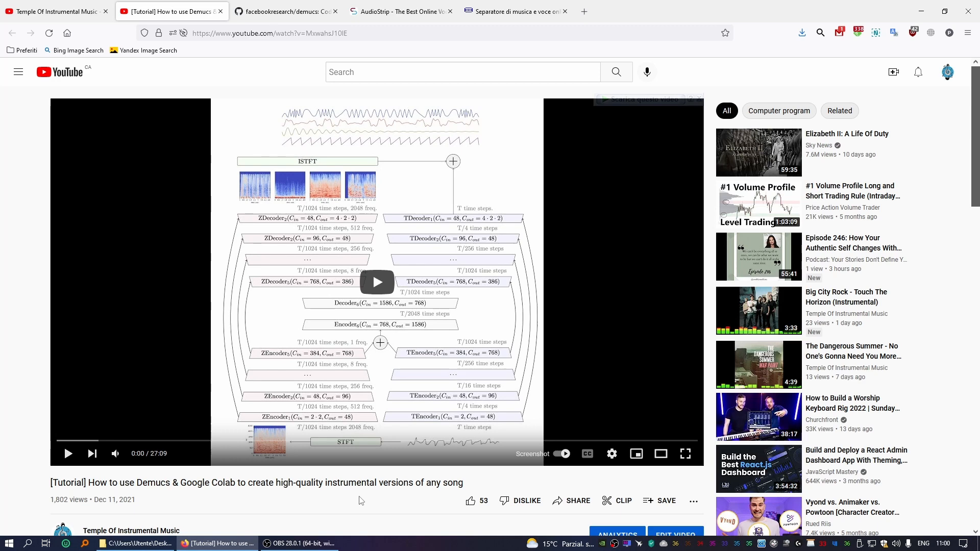
mouse_move(344, 496)
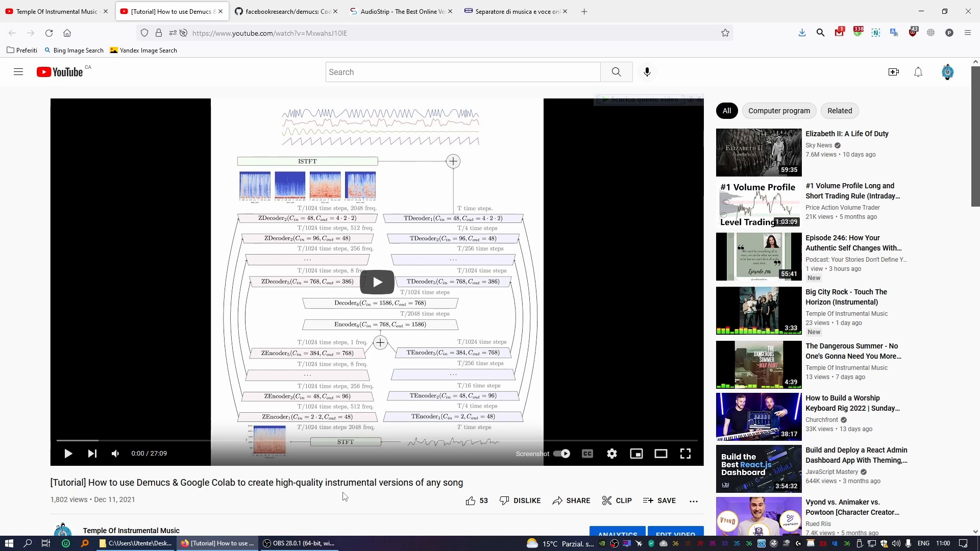
left_click(284, 11)
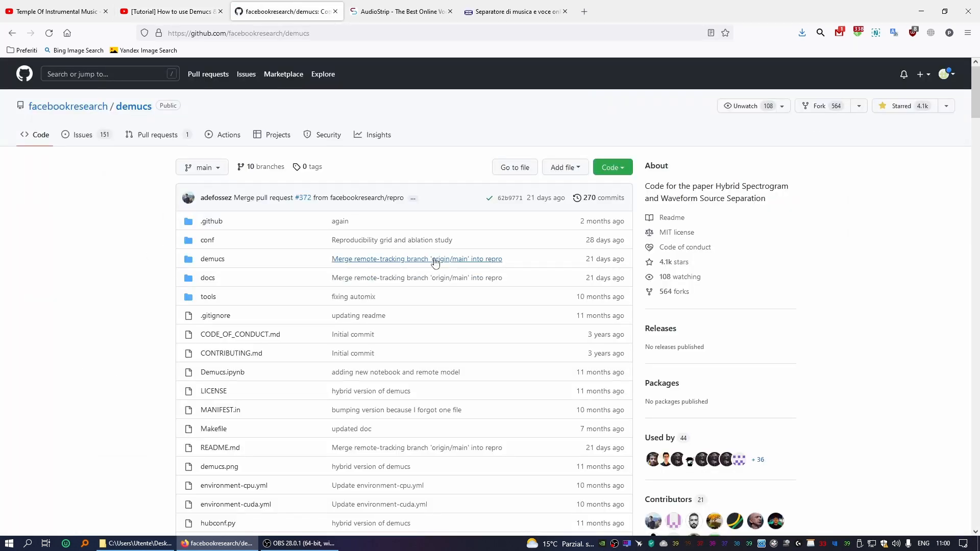
mouse_move(481, 362)
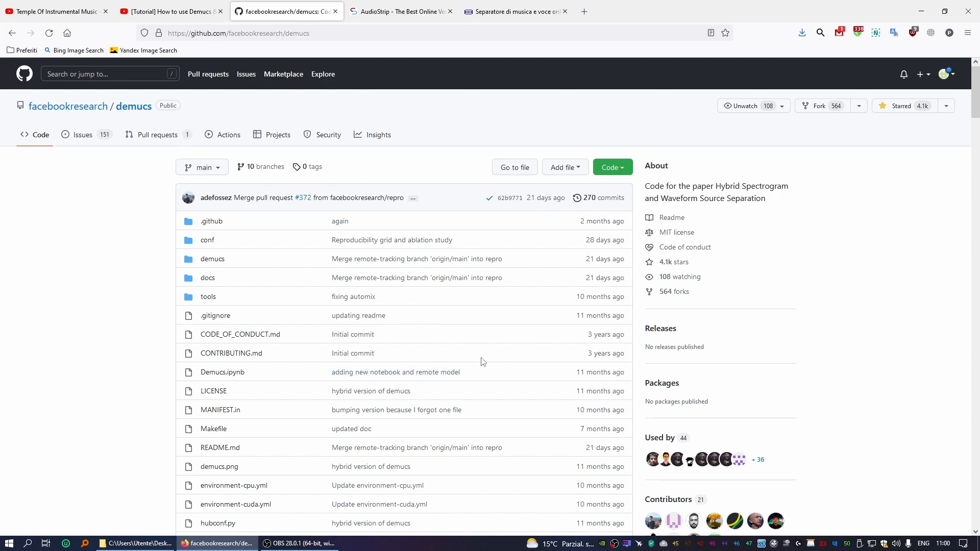
scroll("down", 3)
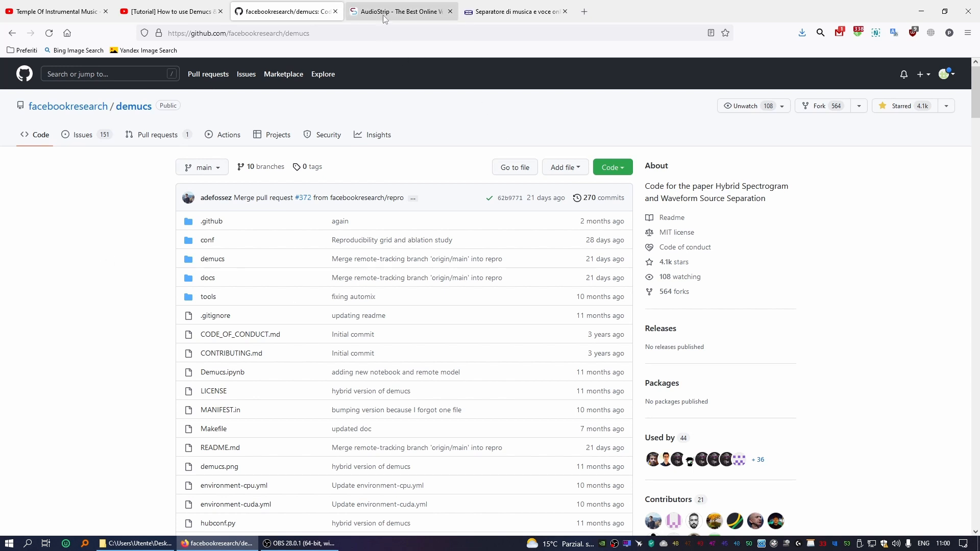
- Switch to AudioStrip and go to its Extract song separation form
left_click(400, 12)
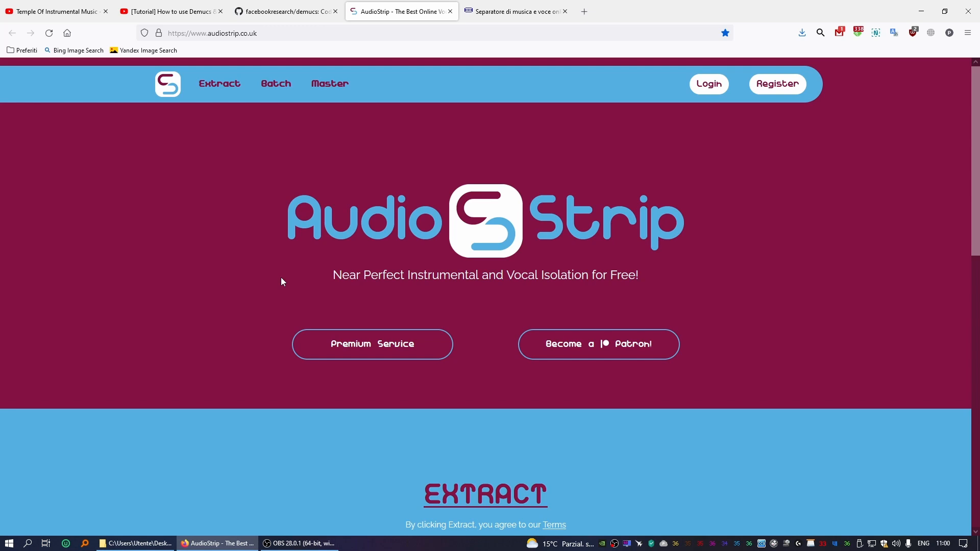
mouse_move(241, 275)
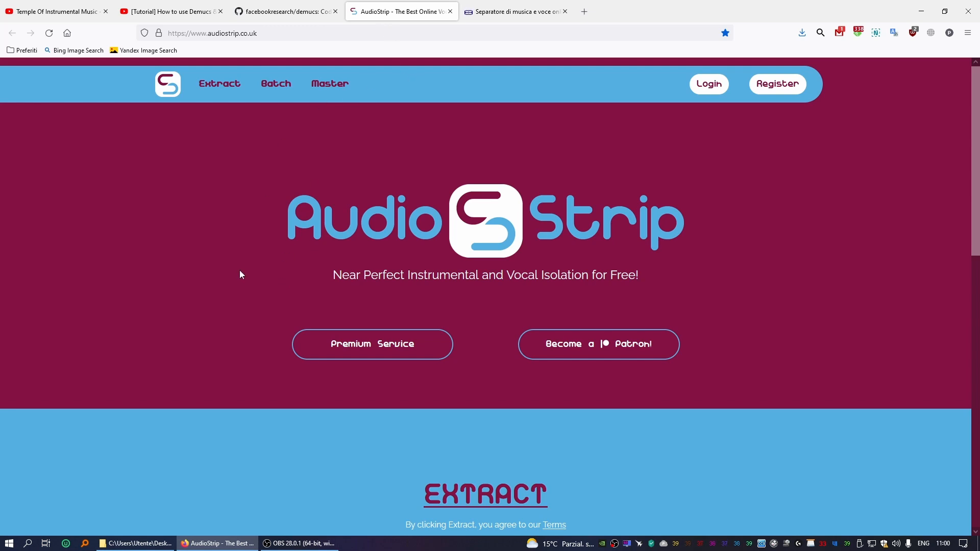
mouse_move(239, 289)
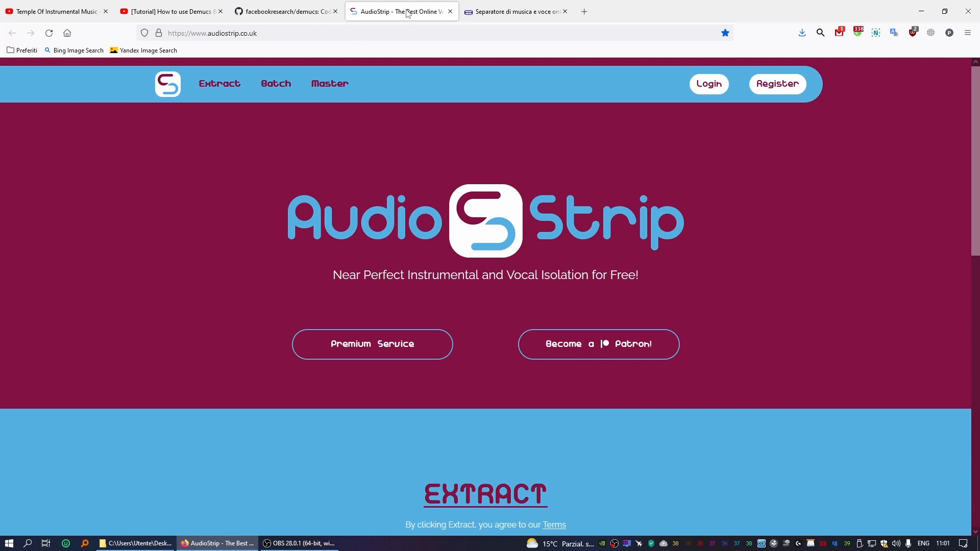
mouse_move(181, 103)
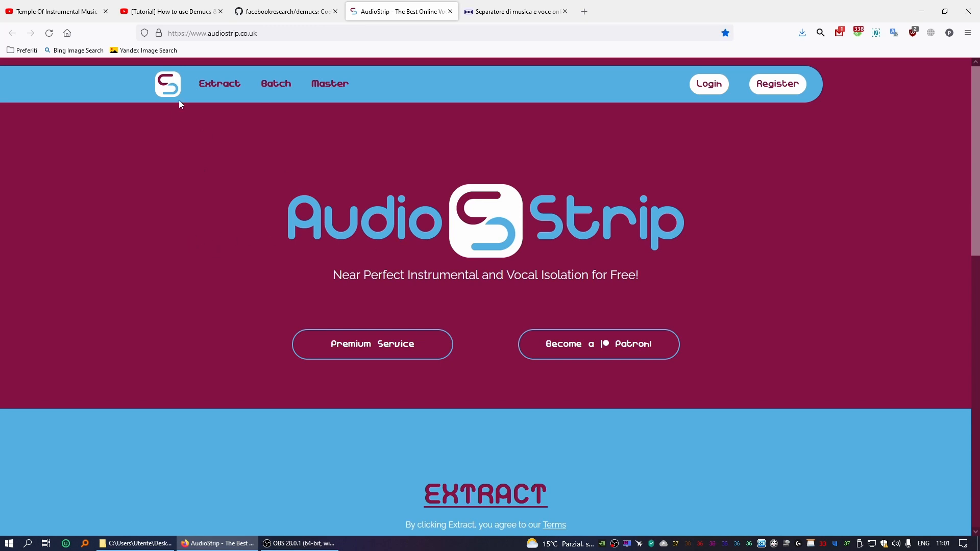
left_click(219, 83)
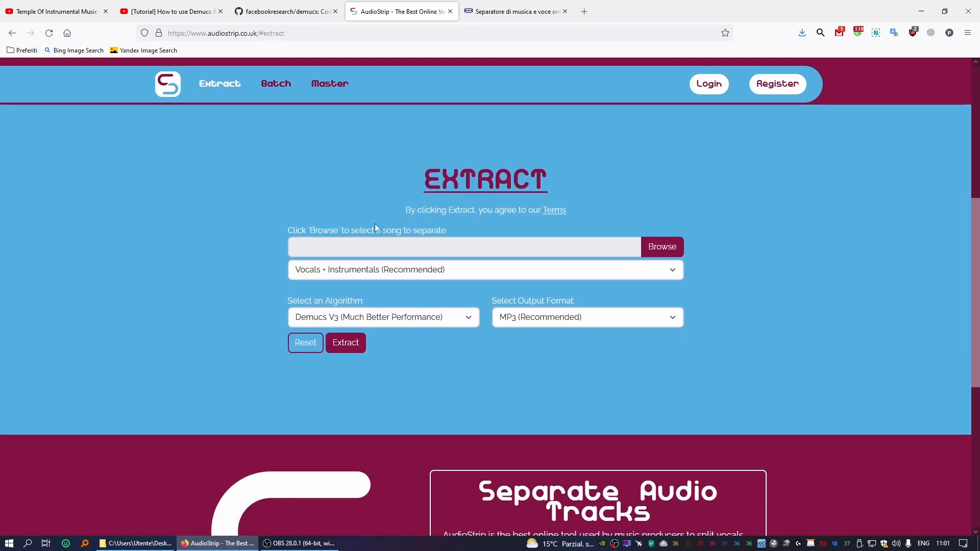
mouse_move(752, 278)
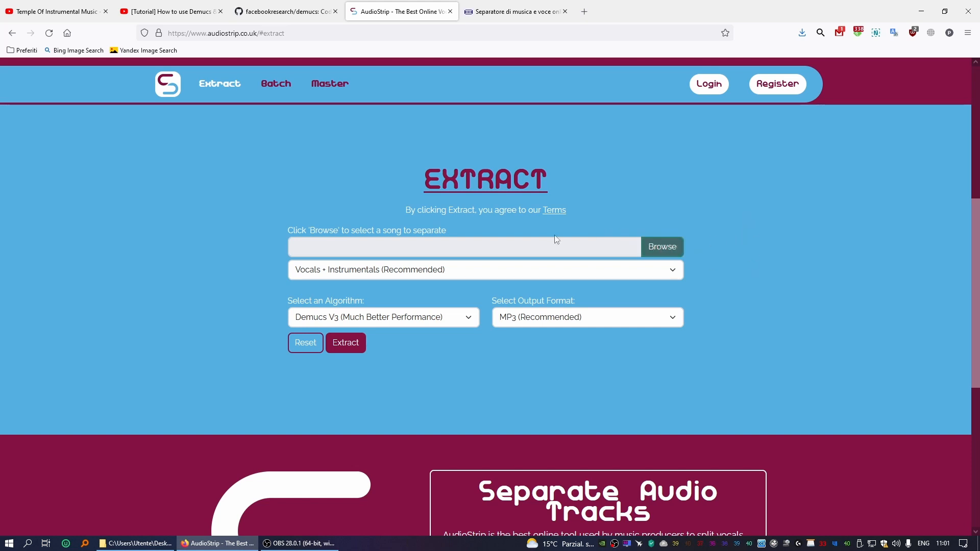
mouse_move(743, 256)
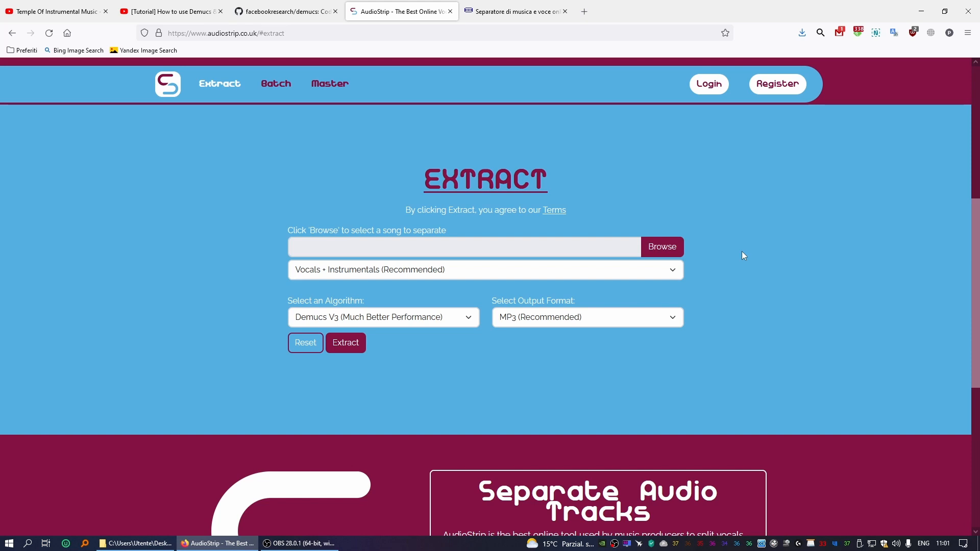
mouse_move(740, 256)
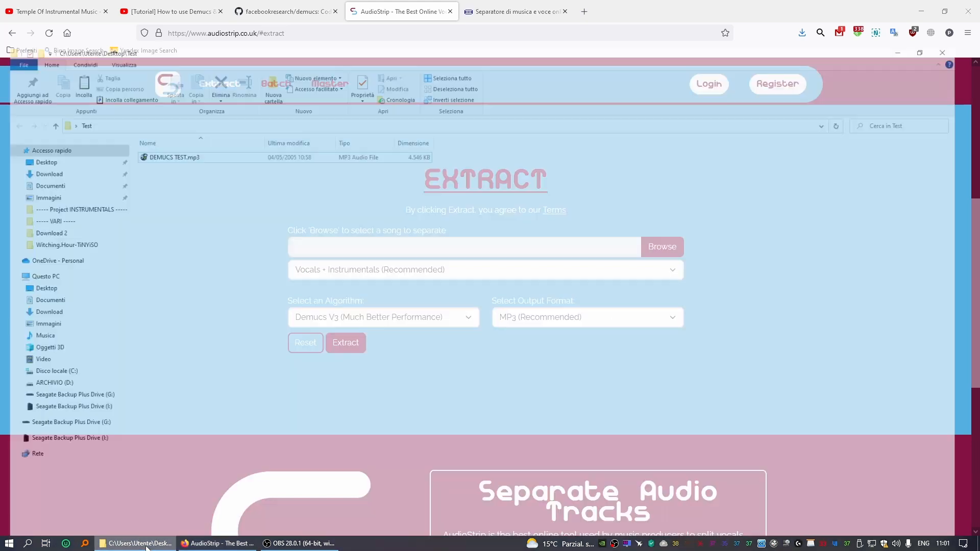
- Drag DEMUCS TEST.mp3 from File Explorer onto AudioStrip's Browse file field
left_click(135, 543)
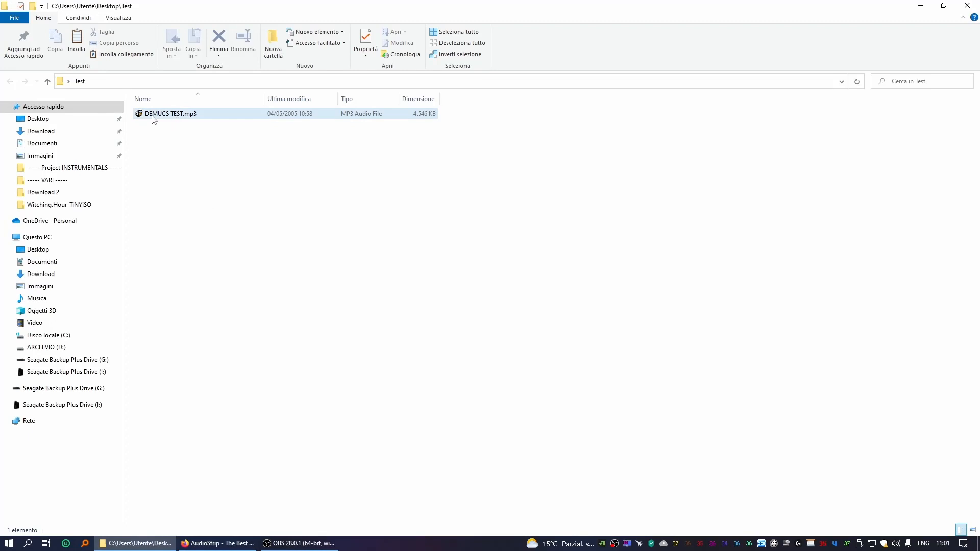
left_click(170, 113)
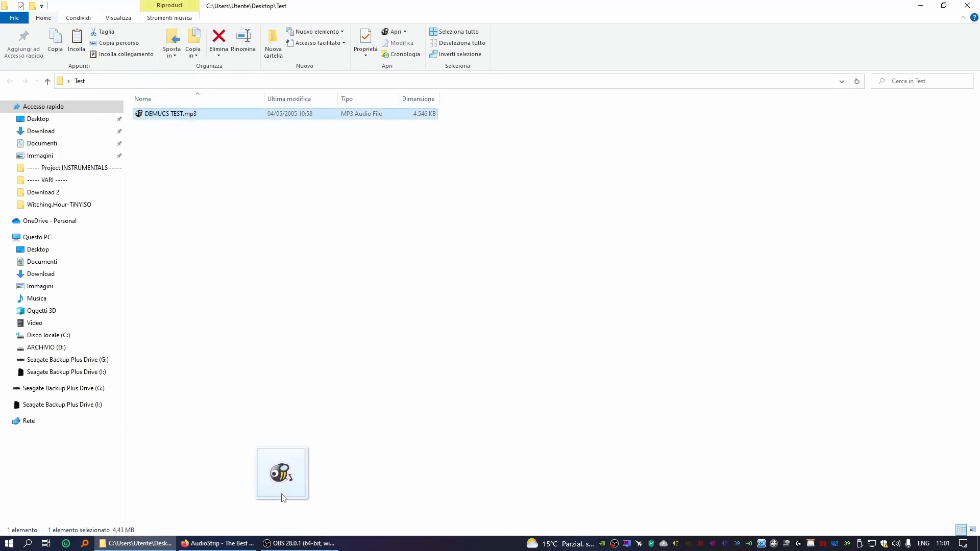
left_click_drag(281, 472, 350, 216)
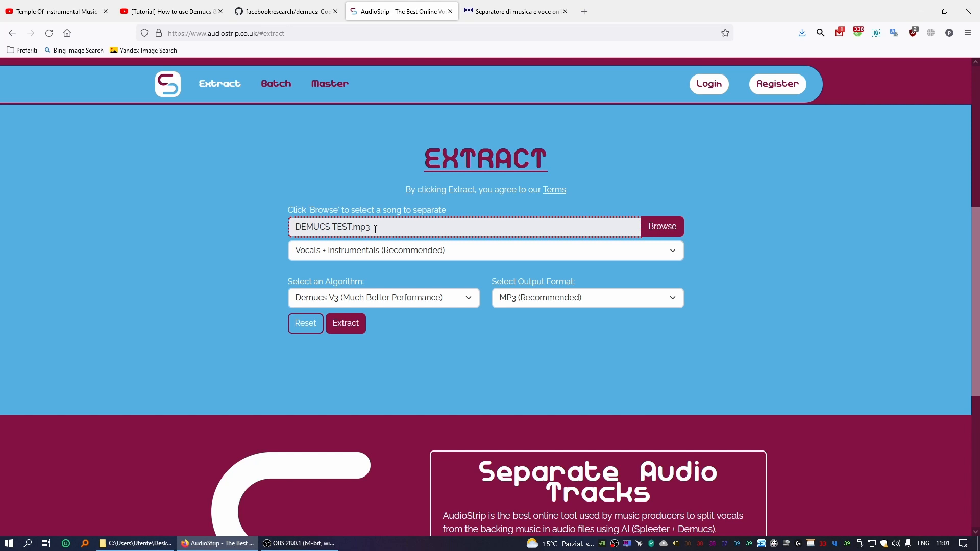
mouse_move(412, 266)
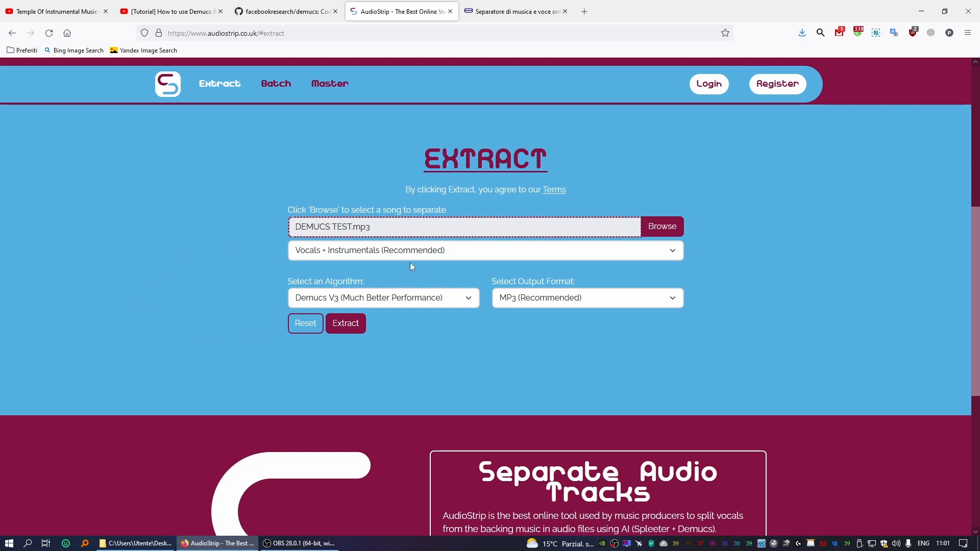
mouse_move(378, 300)
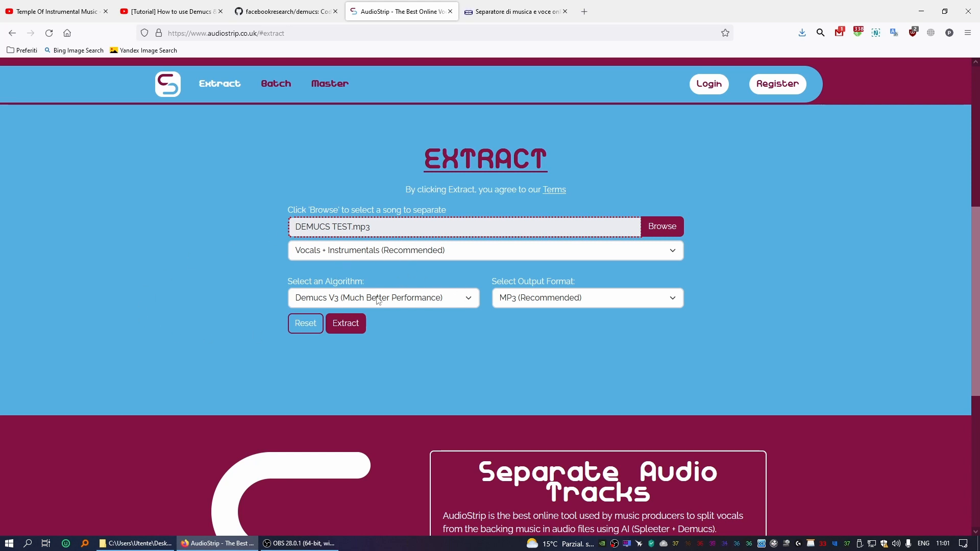
- Open the algorithm dropdown showing Demucs V3 and Spleeter
left_click(382, 297)
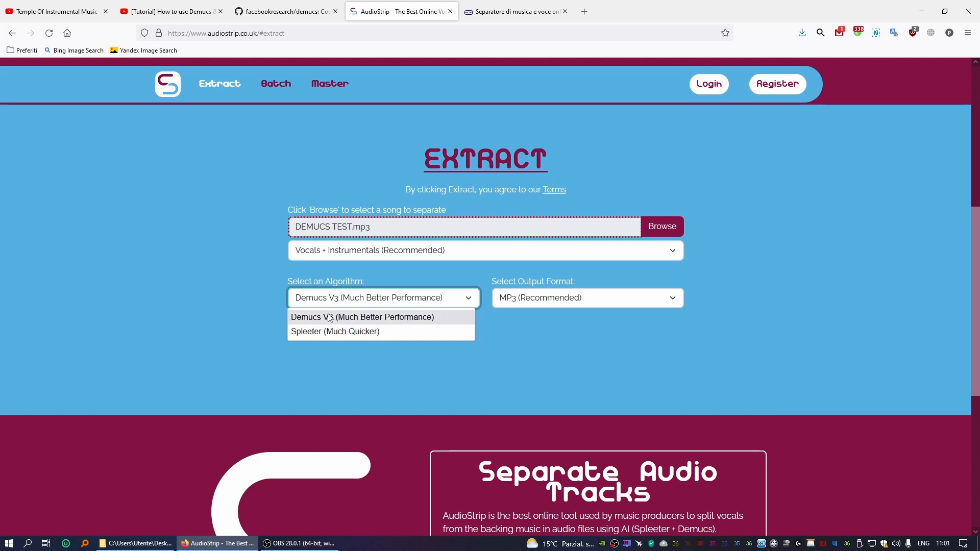
mouse_move(447, 323)
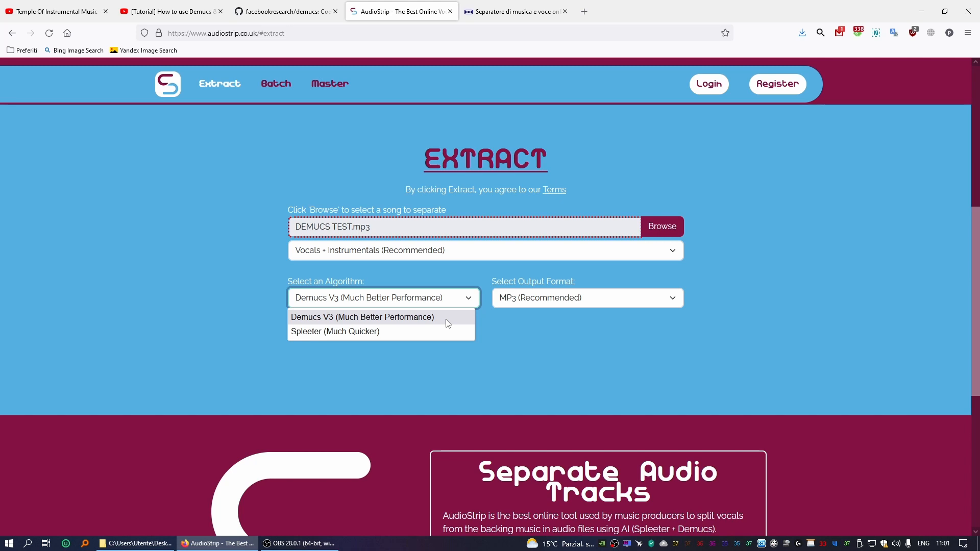
mouse_move(452, 323)
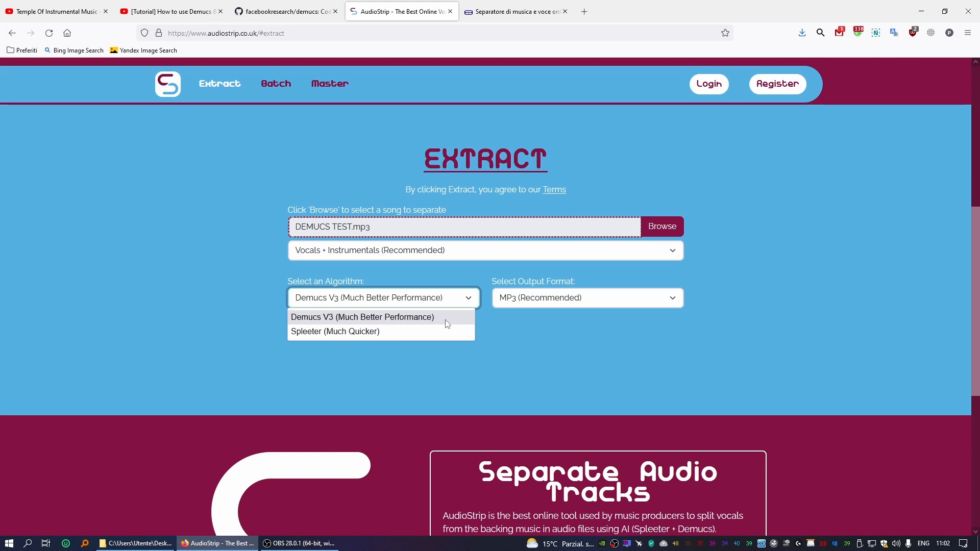
mouse_move(436, 331)
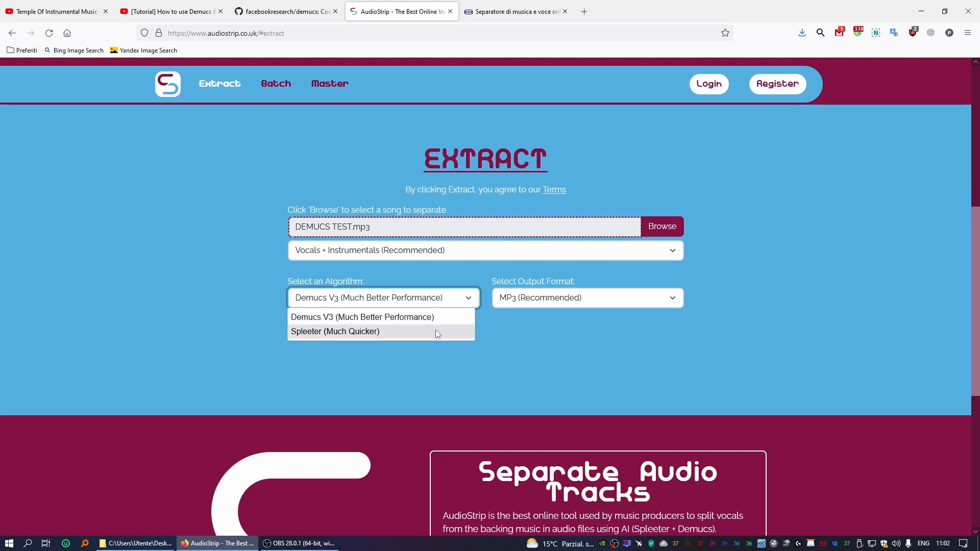
mouse_move(315, 319)
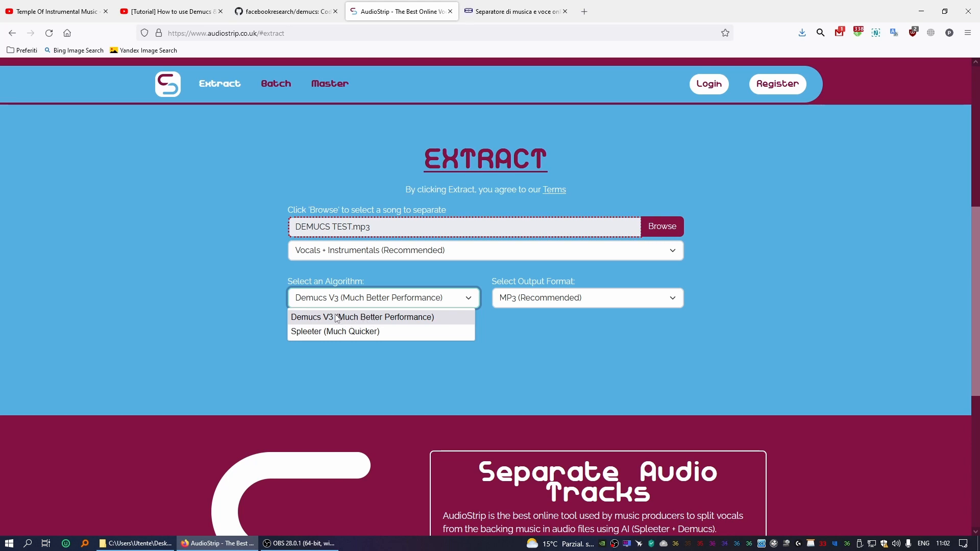
mouse_move(329, 319)
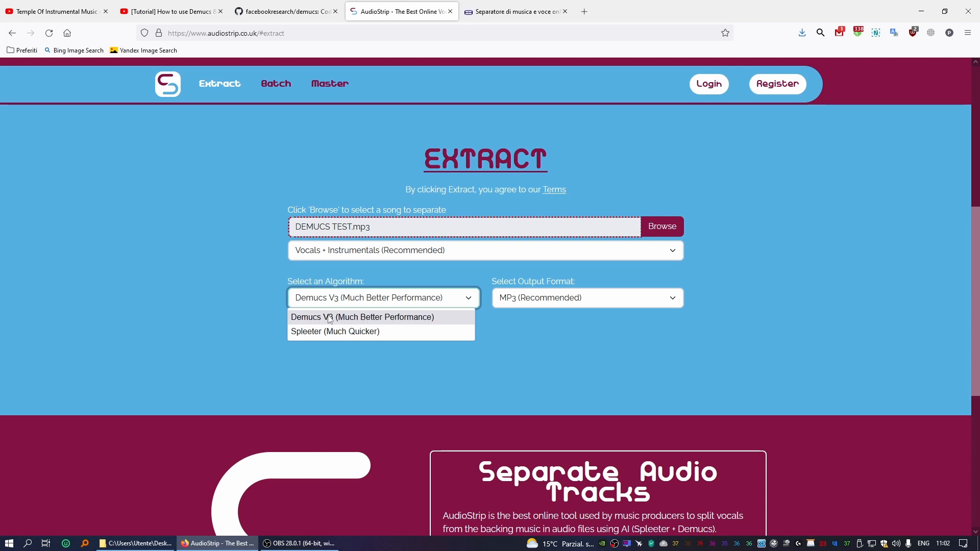
- Keep Demucs V3 and MP3 output, then list the stem separation modes
left_click(361, 317)
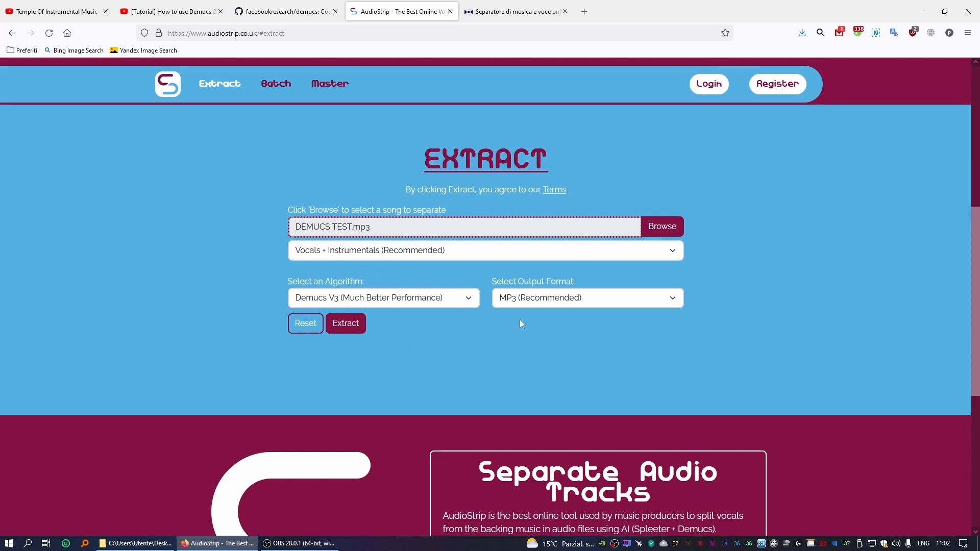
mouse_move(575, 305)
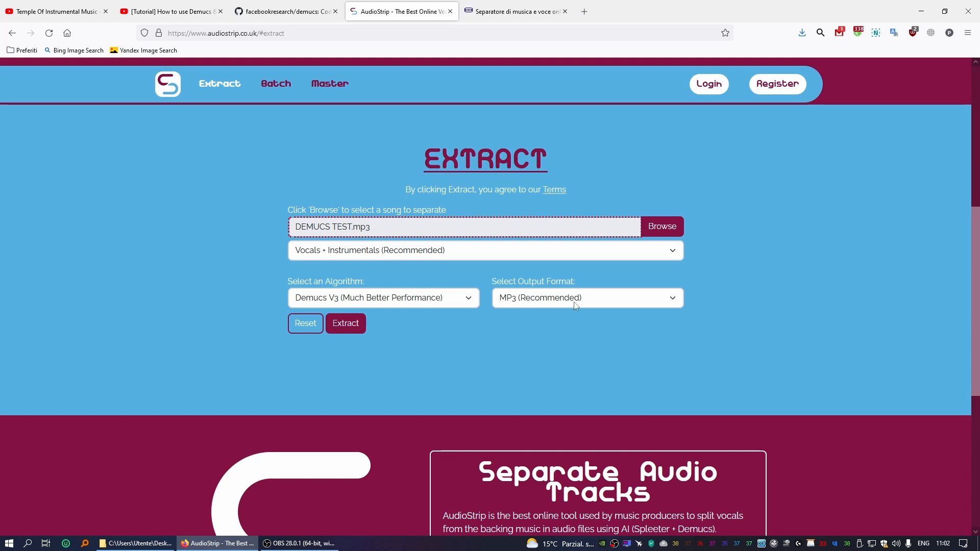
left_click(585, 298)
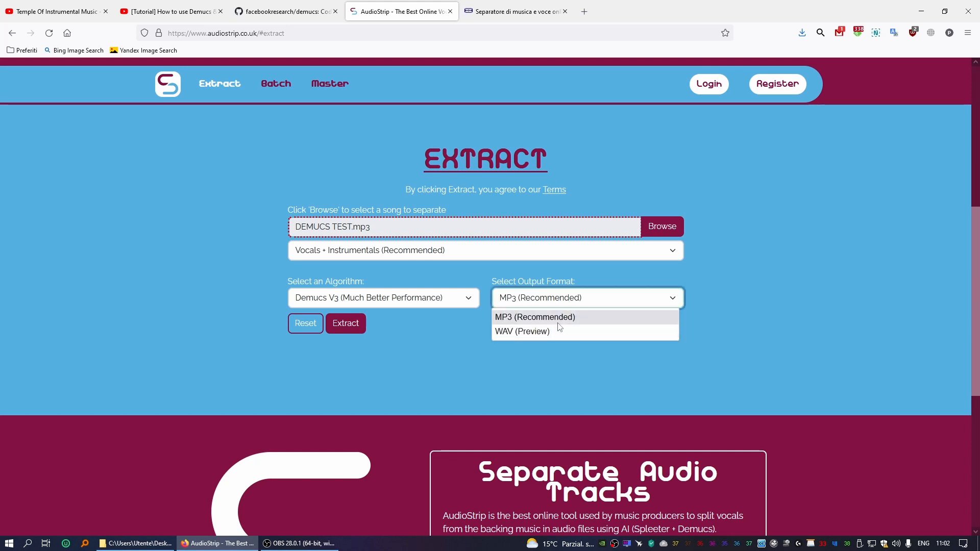
mouse_move(546, 323)
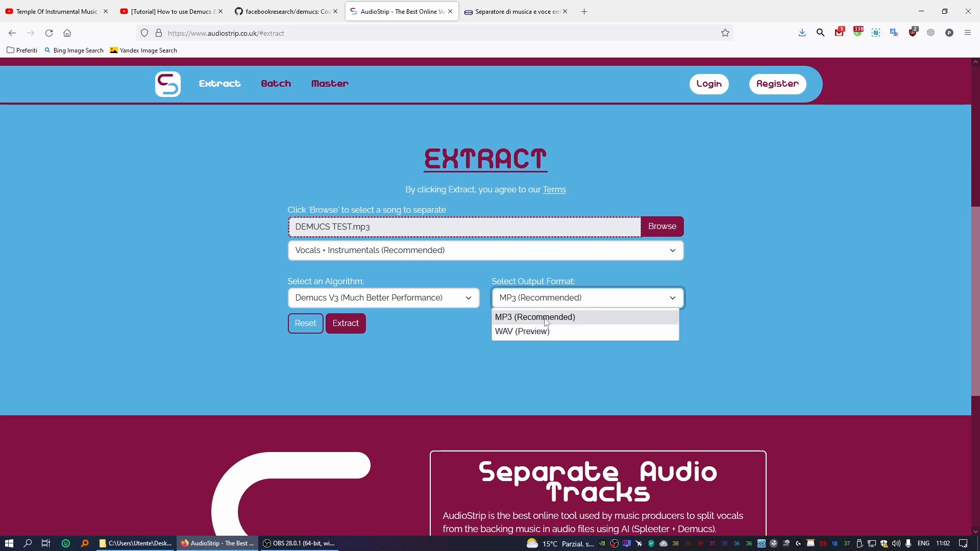
left_click(534, 317)
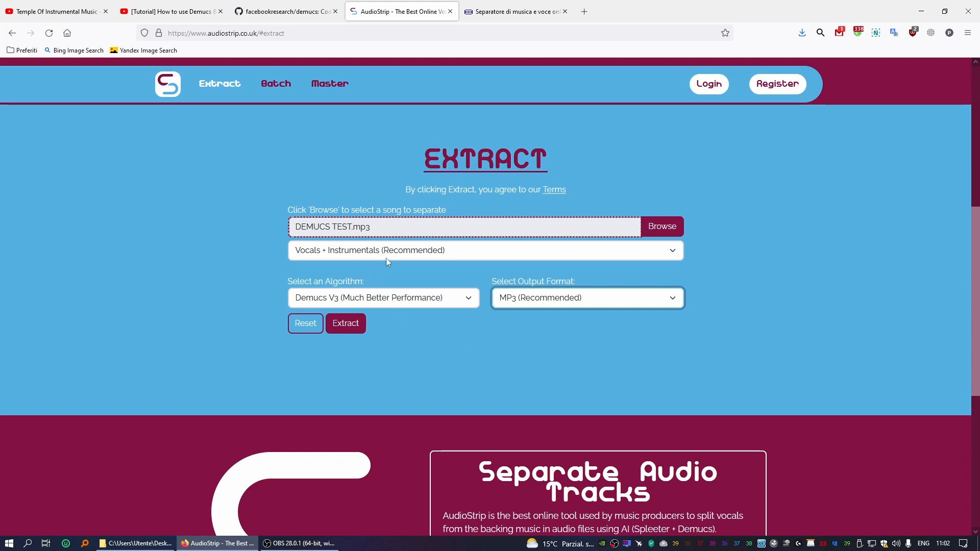
left_click(484, 250)
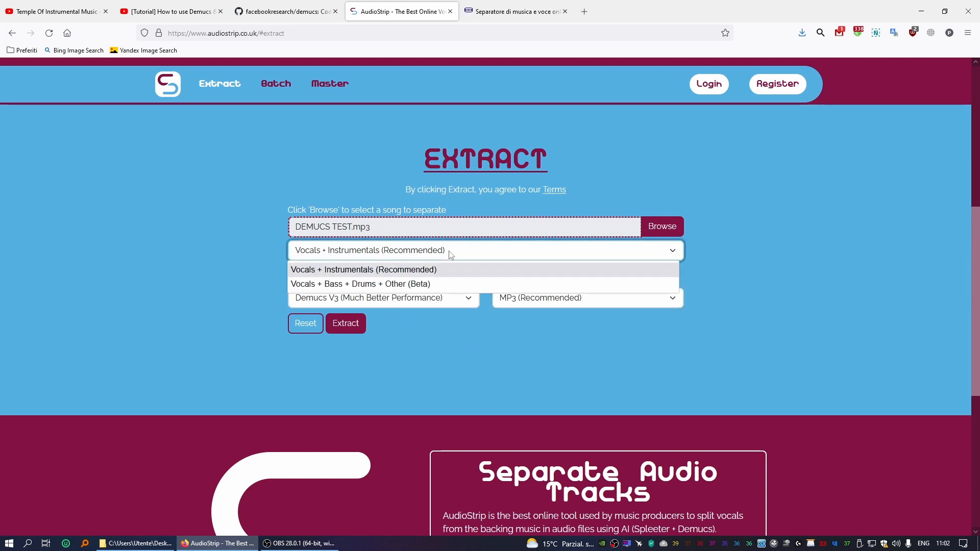
mouse_move(401, 263)
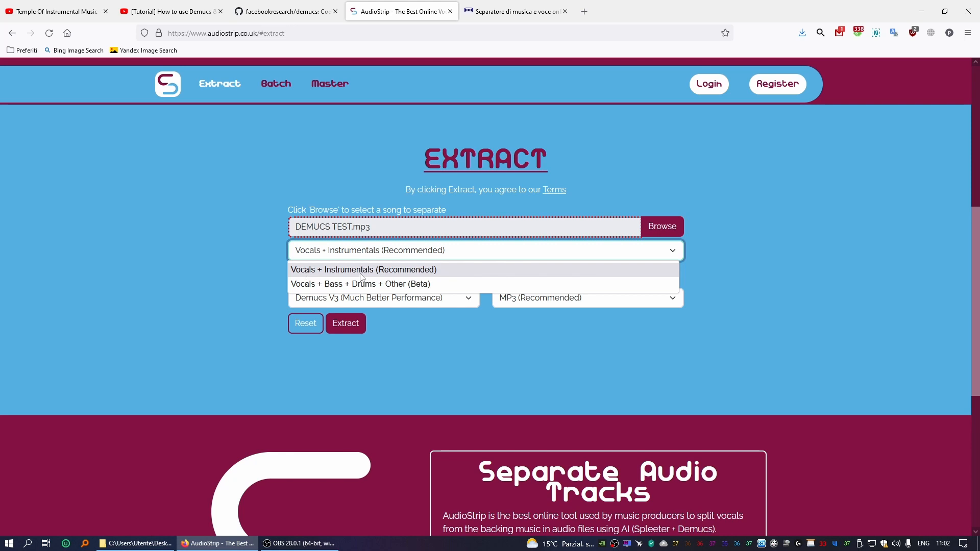
mouse_move(411, 270)
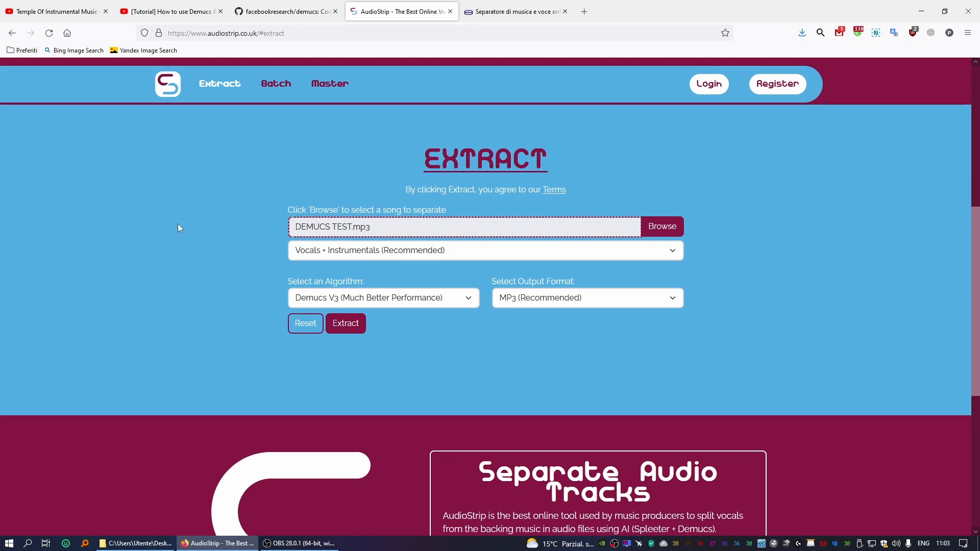
mouse_move(320, 255)
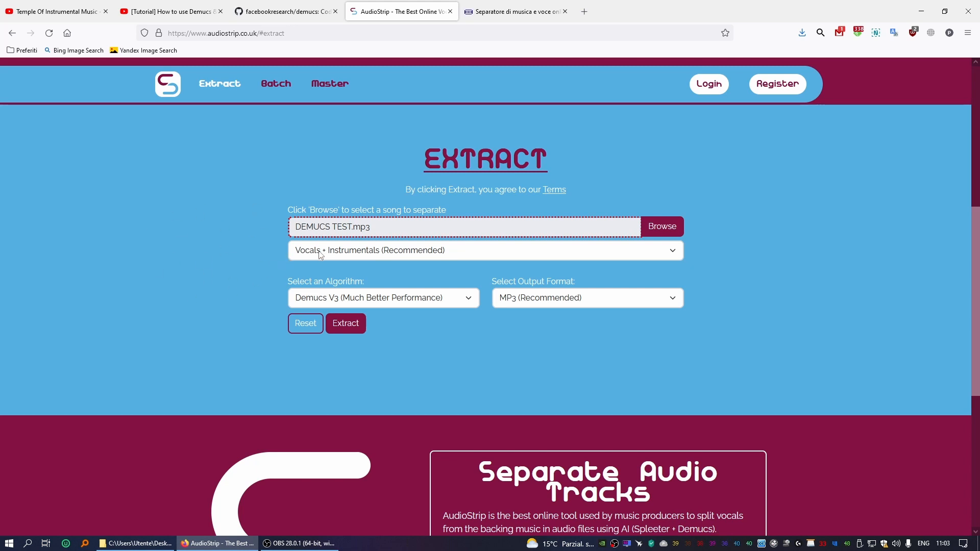
mouse_move(523, 292)
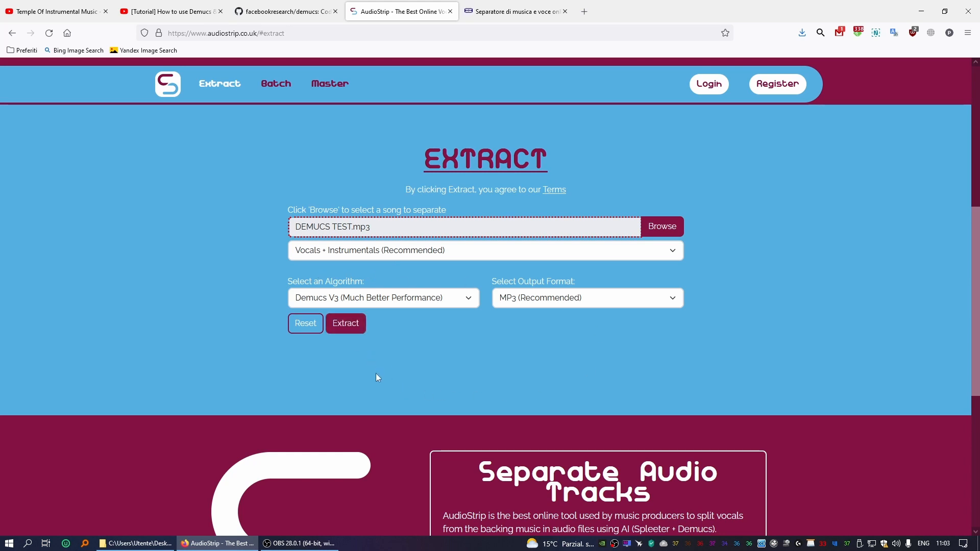
- Extract DEMUCS TEST.mp3 and tick the 'I'm not a robot' verification box
left_click(345, 323)
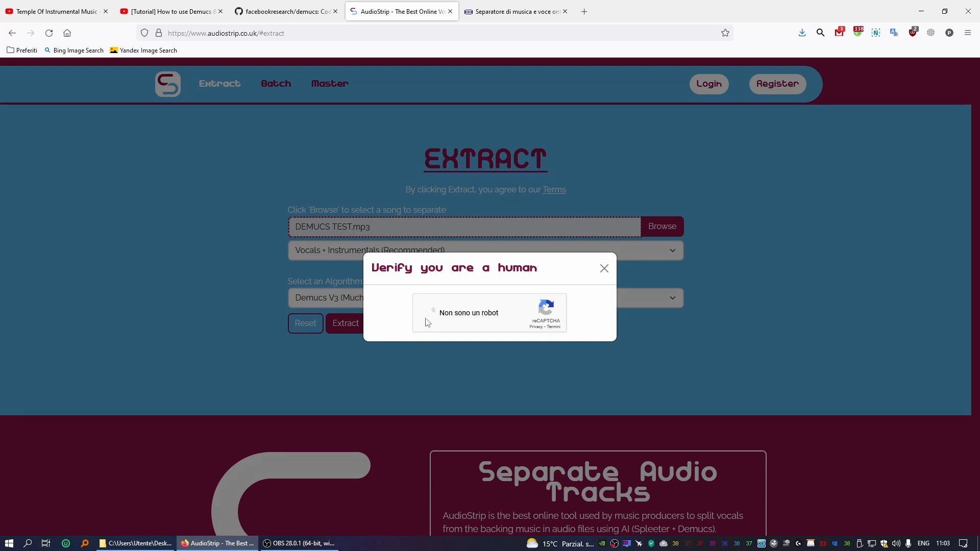
left_click(433, 312)
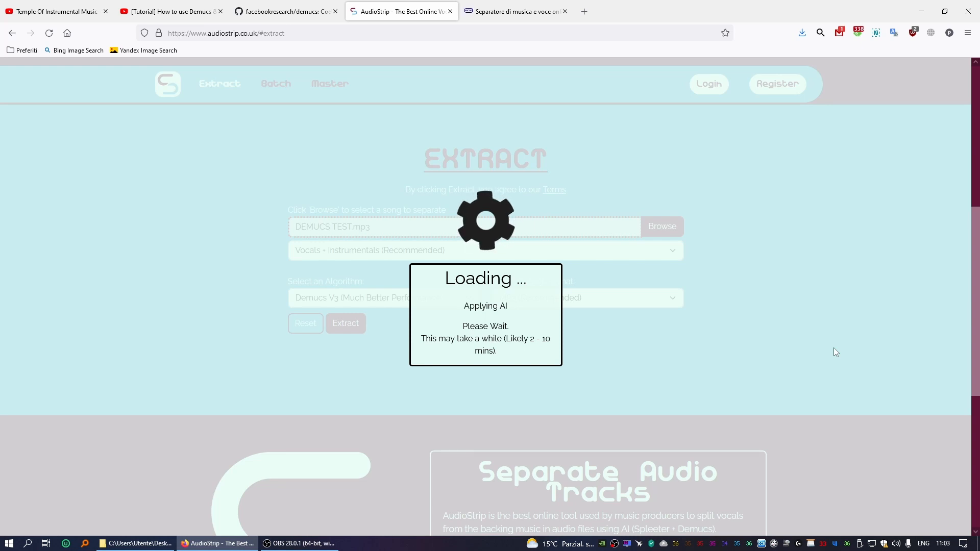
mouse_move(781, 347)
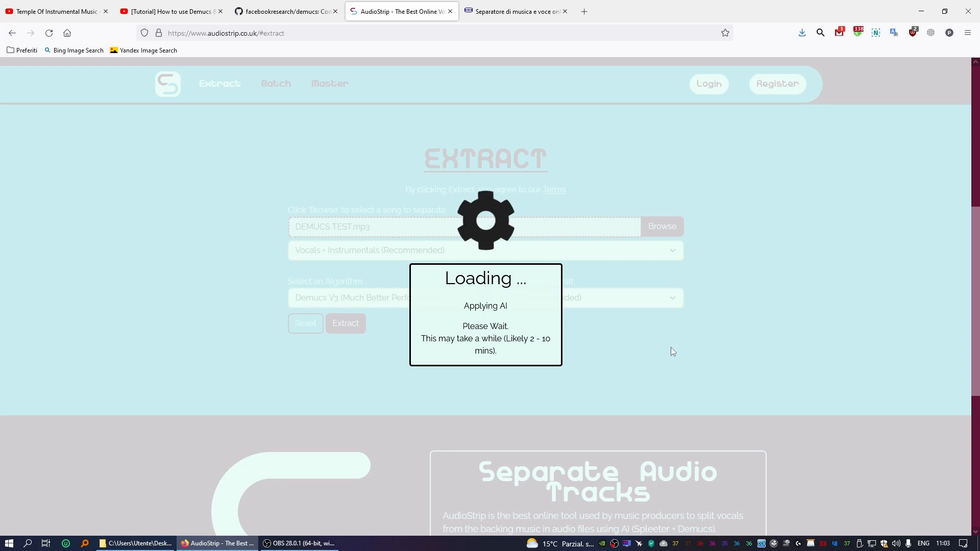
mouse_move(655, 356)
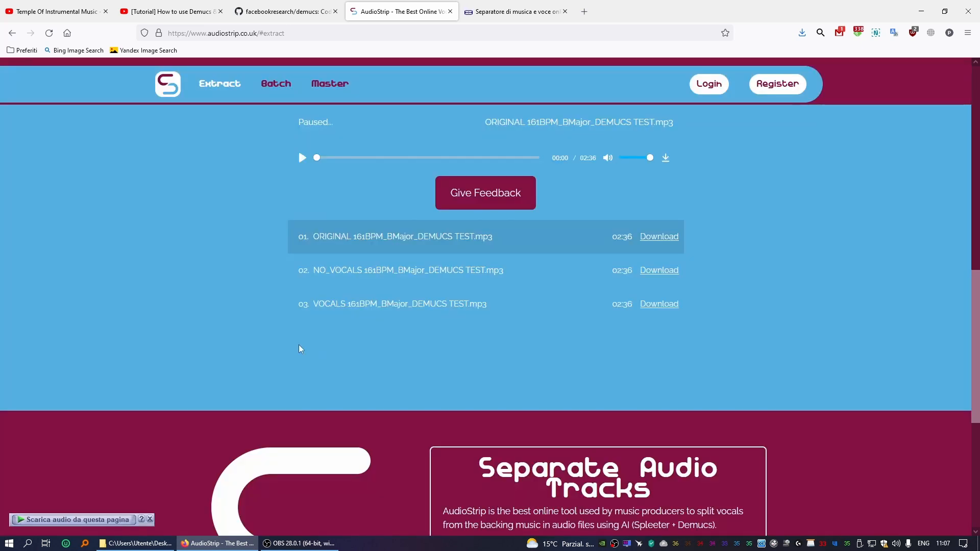
mouse_move(217, 143)
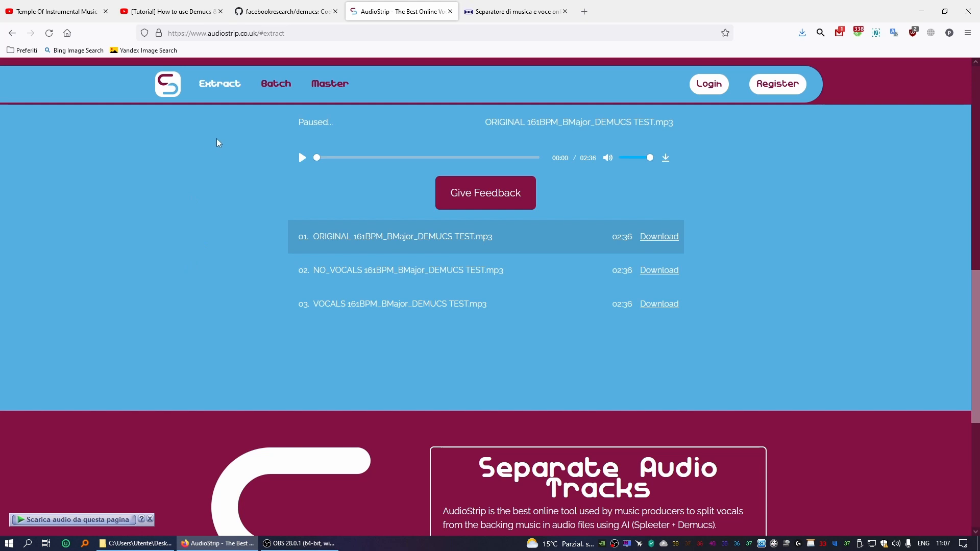
mouse_move(716, 177)
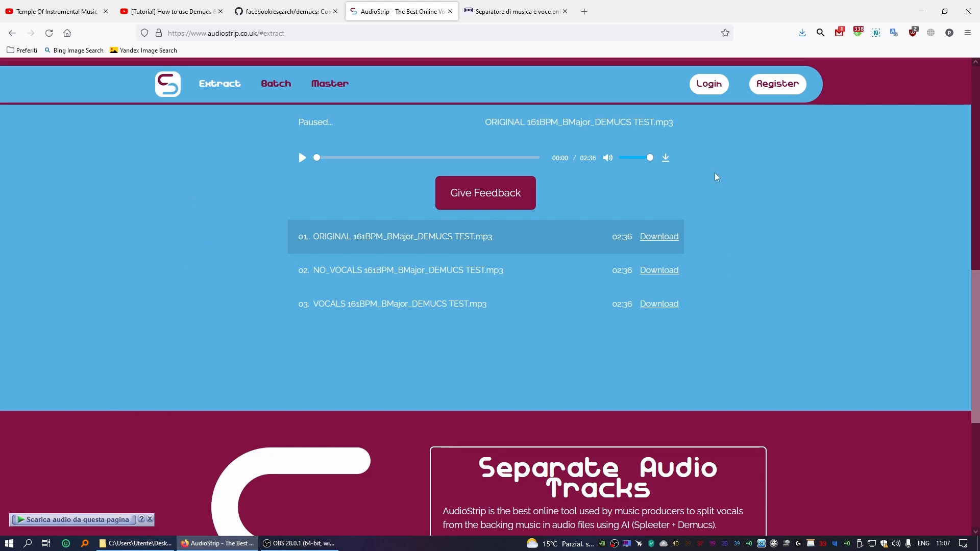
mouse_move(545, 361)
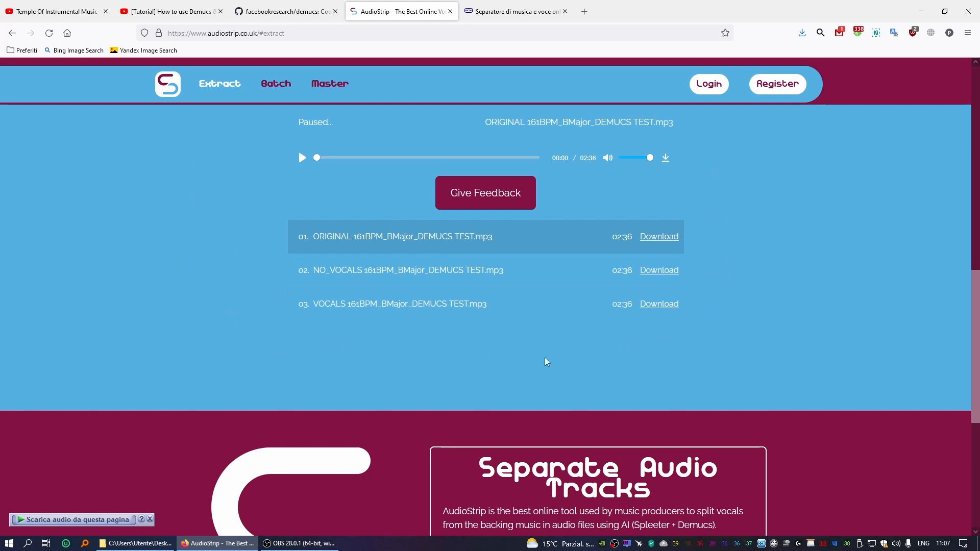
mouse_move(195, 280)
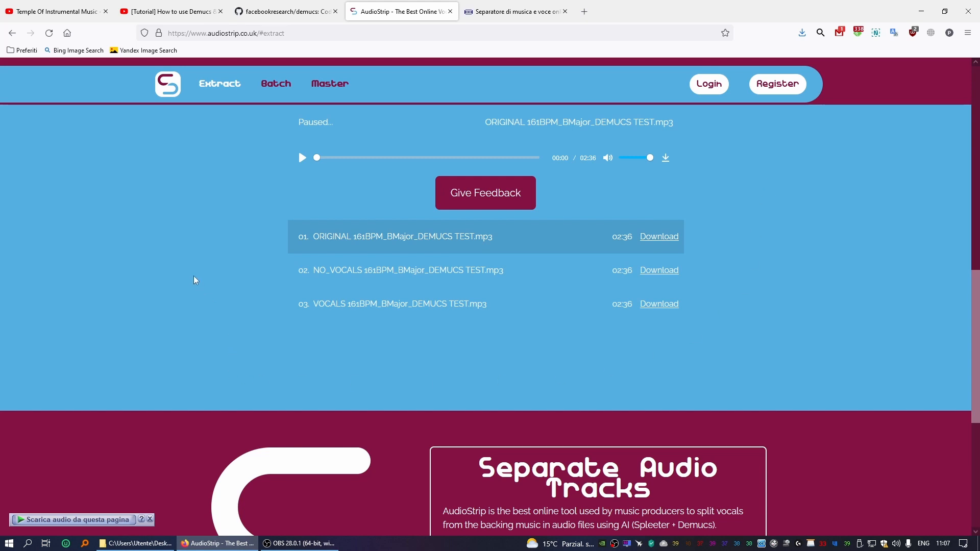
mouse_move(343, 269)
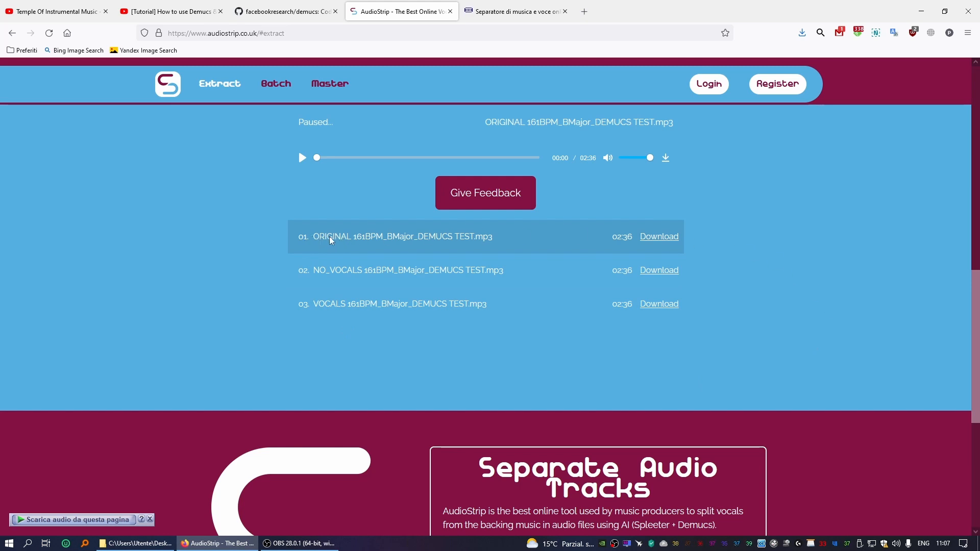
mouse_move(367, 241)
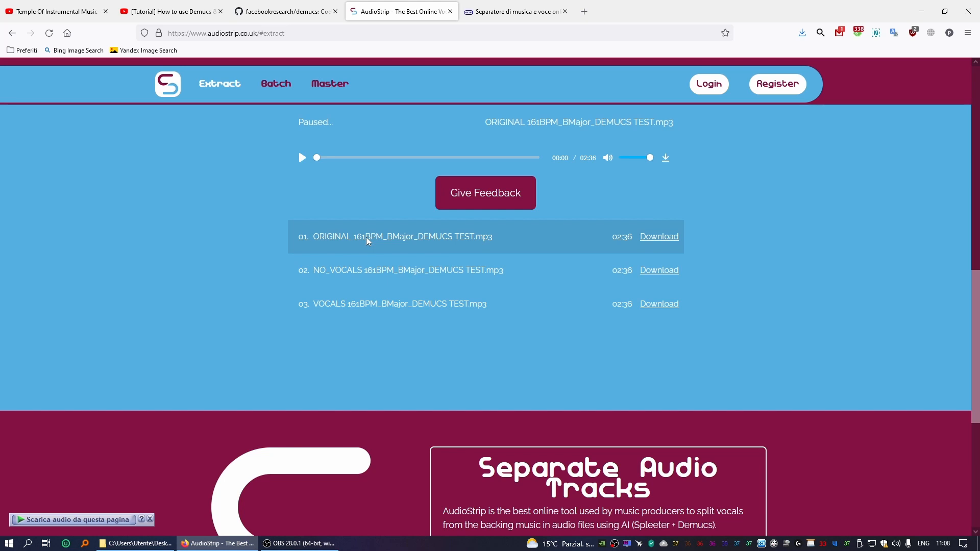
mouse_move(372, 409)
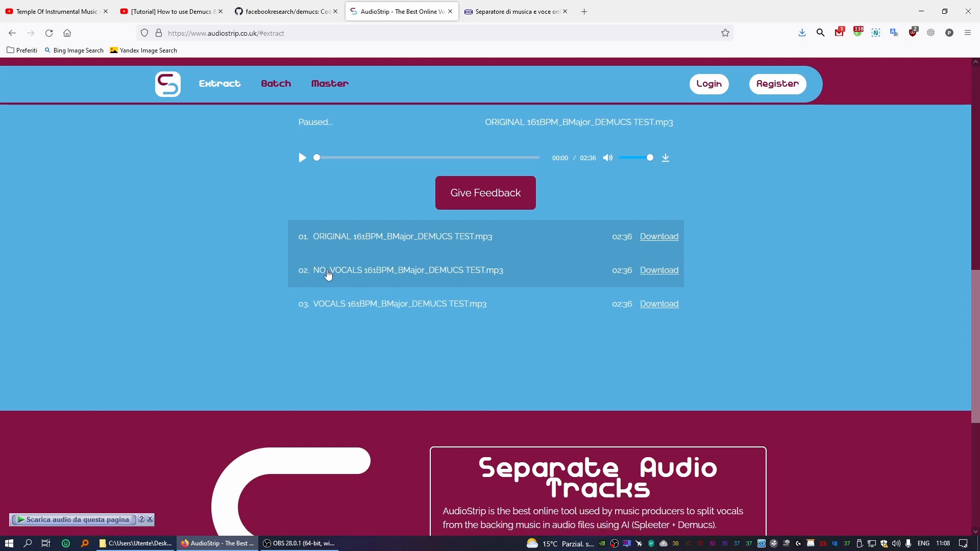
mouse_move(481, 276)
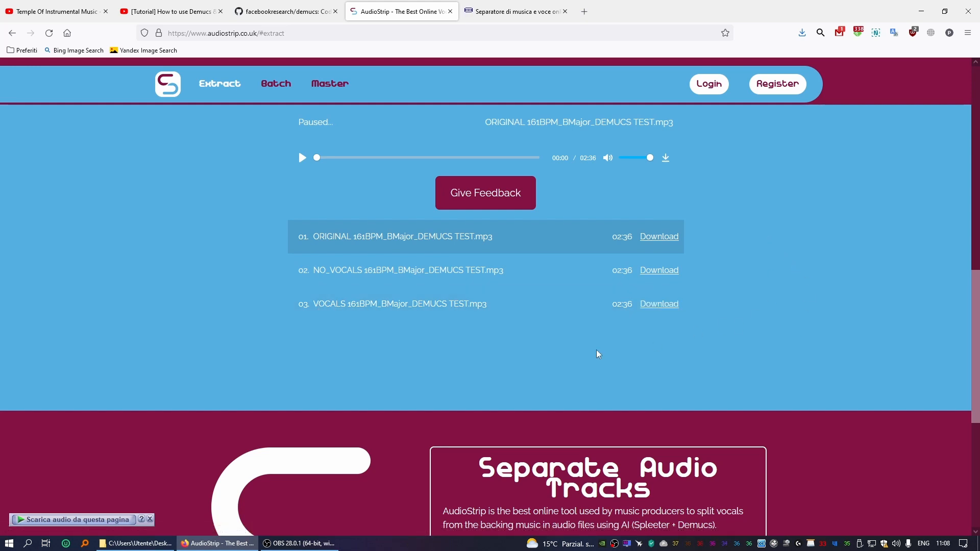
mouse_move(826, 271)
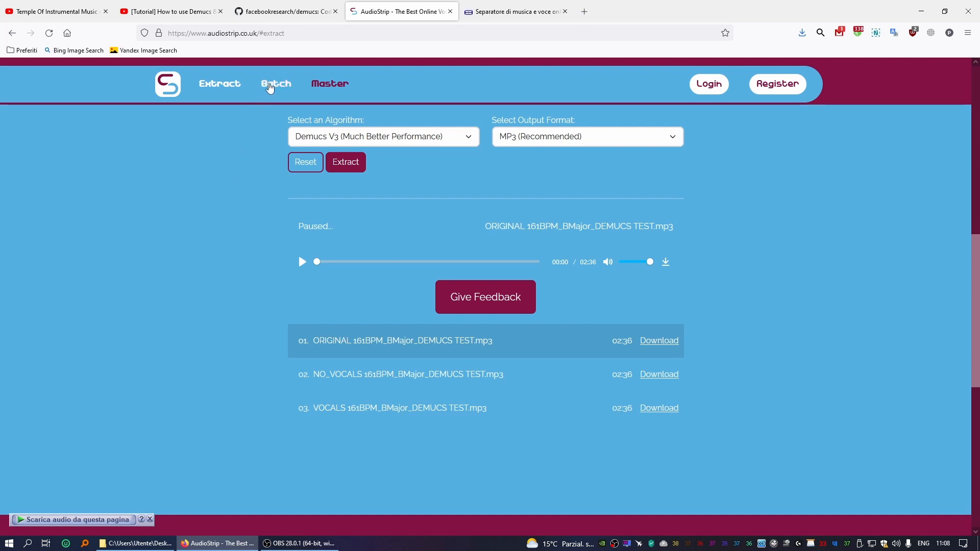
- Open the AudioBatch batch separation page and scroll through it
left_click(276, 84)
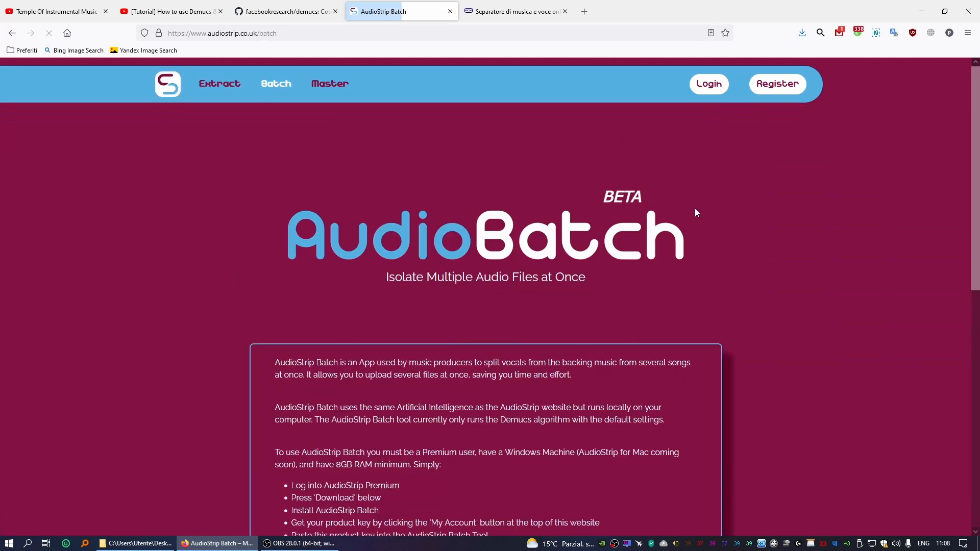
scroll("down", 3)
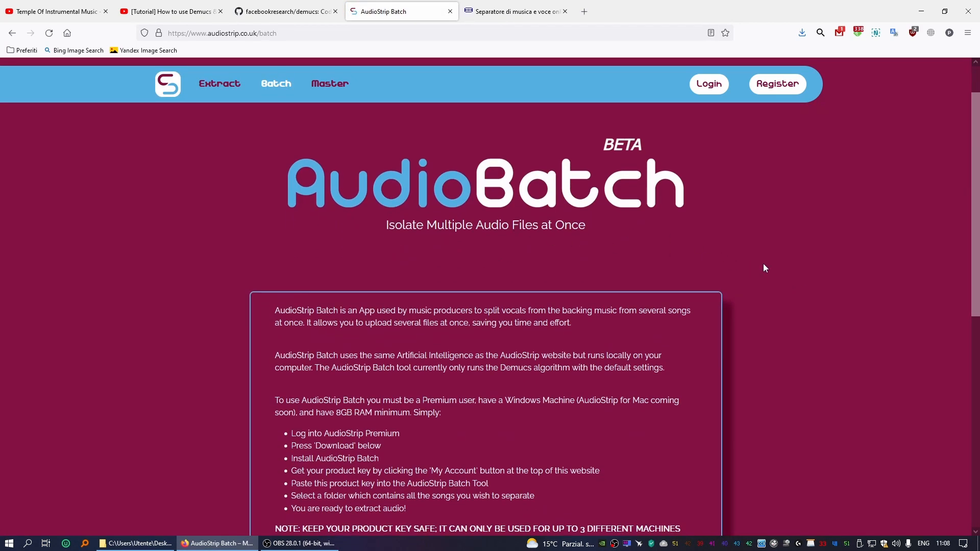
scroll("down", 3)
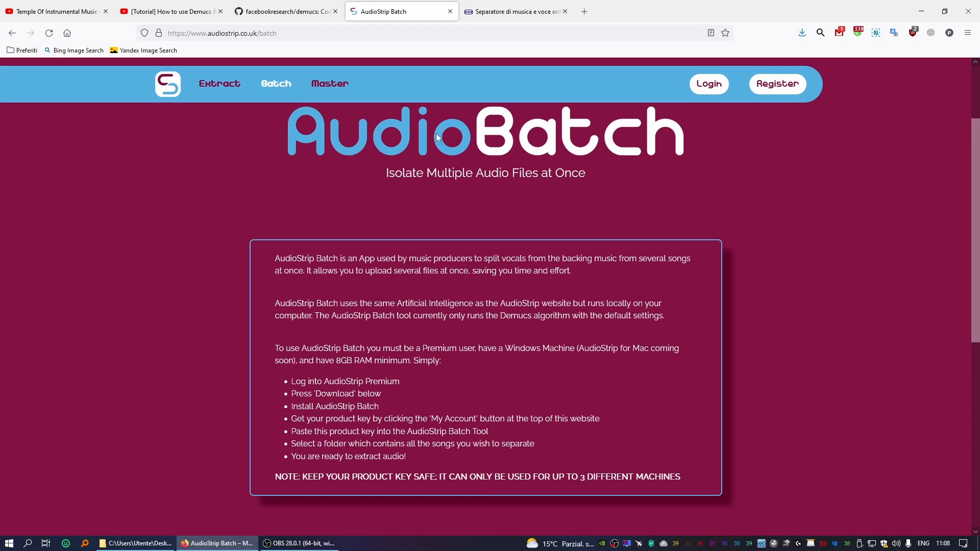
mouse_move(478, 173)
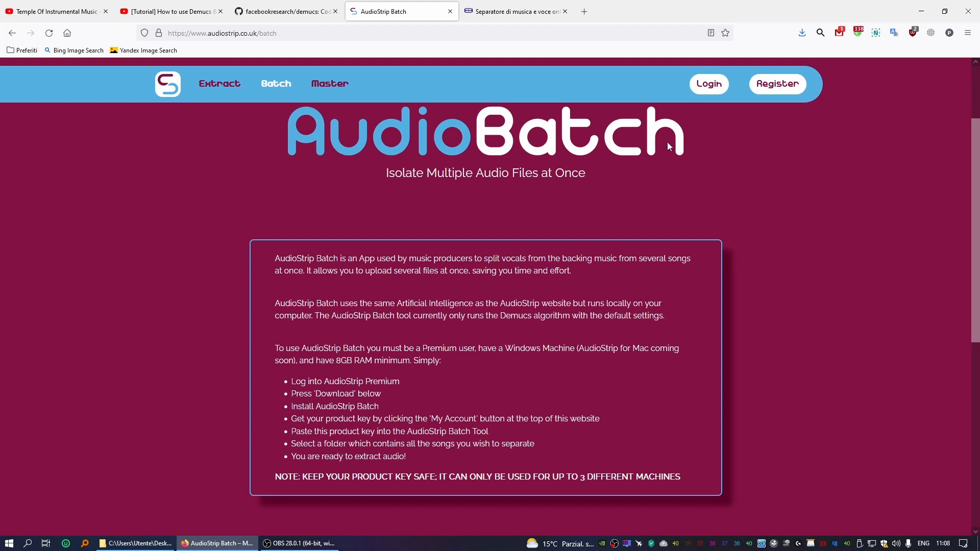
mouse_move(802, 321)
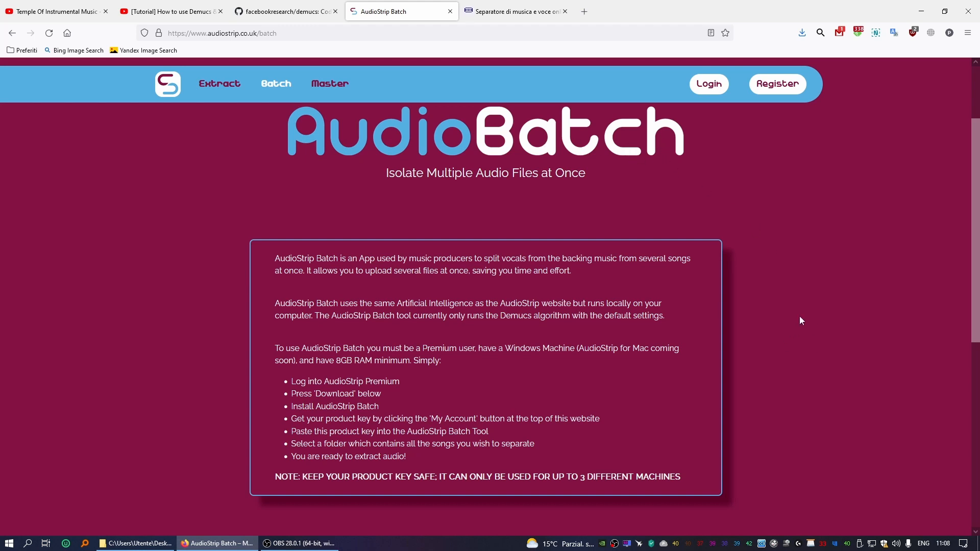
mouse_move(329, 83)
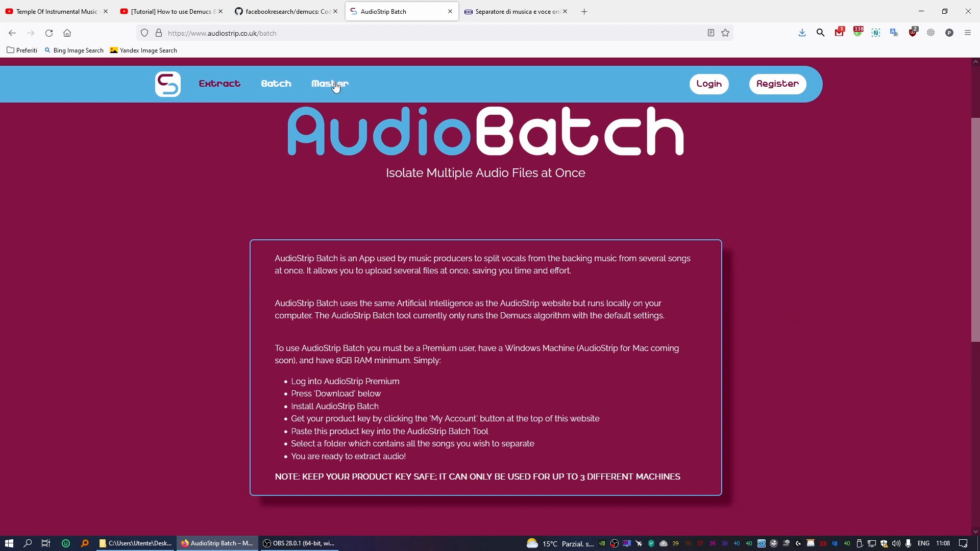
- Open the AudioMaster online mastering page and scroll through it
left_click(329, 84)
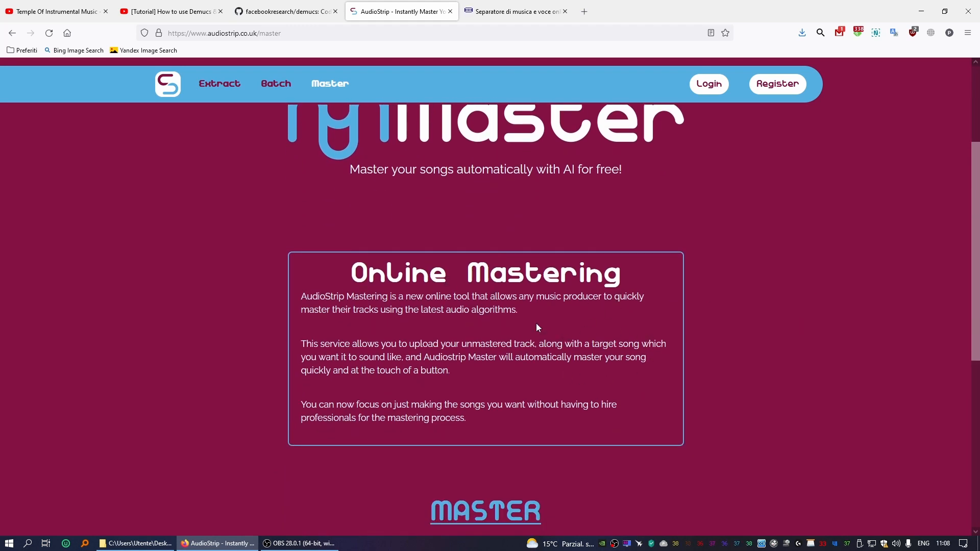
mouse_move(469, 320)
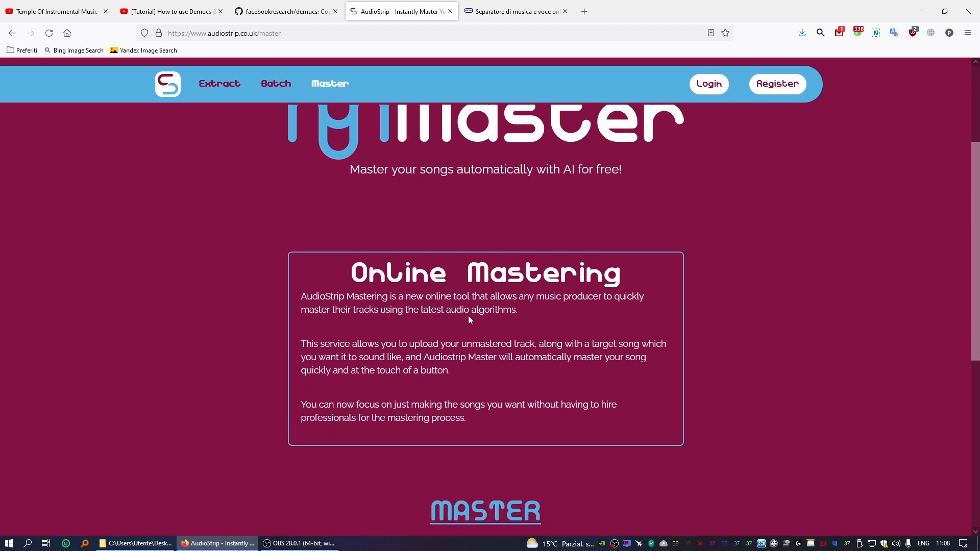
mouse_move(546, 322)
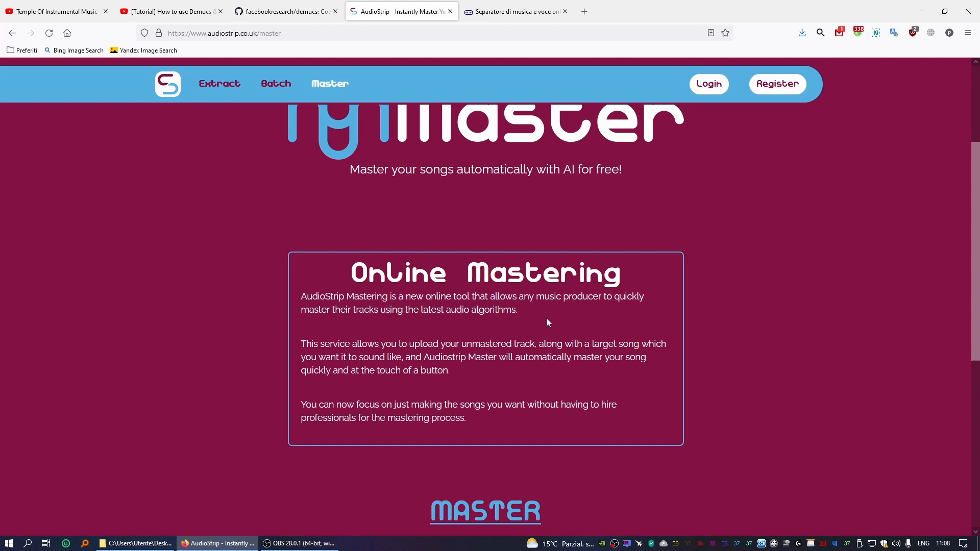
mouse_move(479, 270)
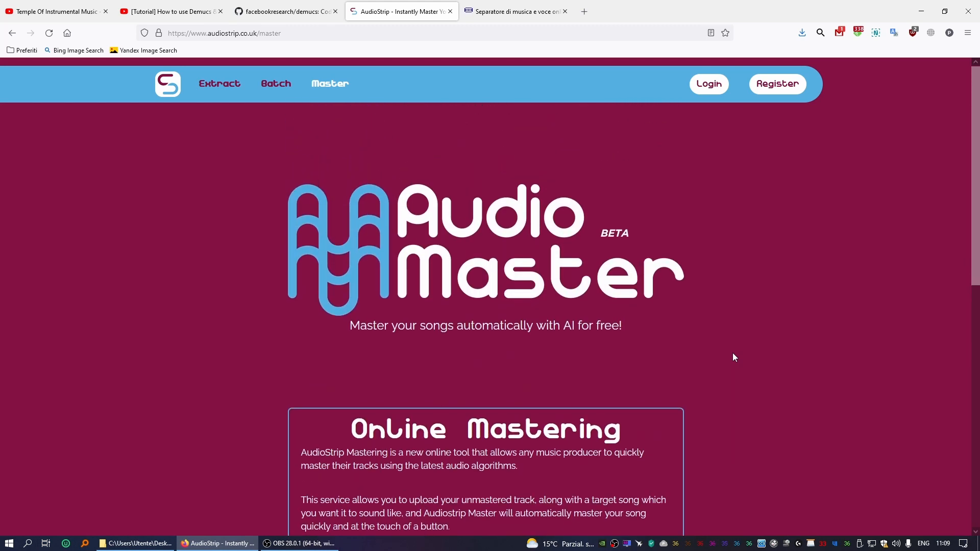
scroll("down", 3)
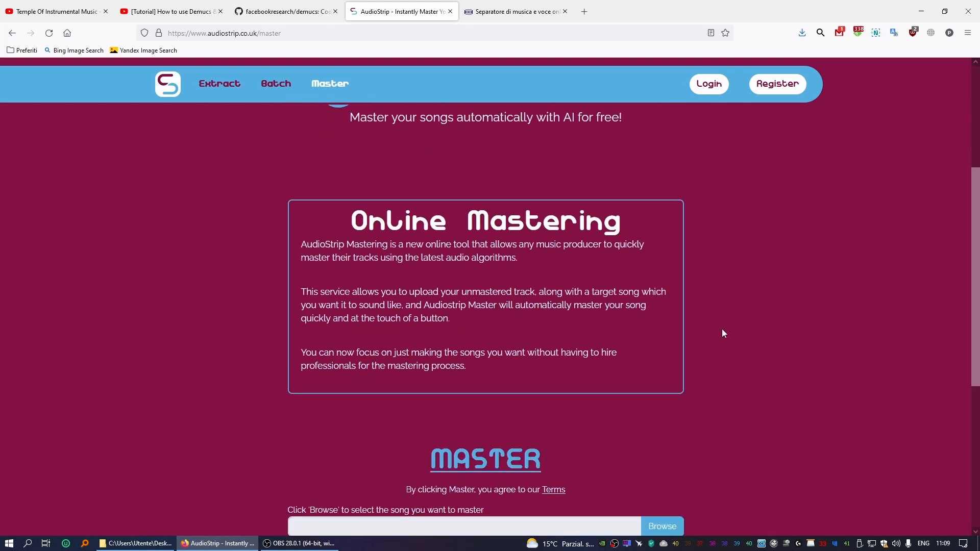
scroll("up", 3)
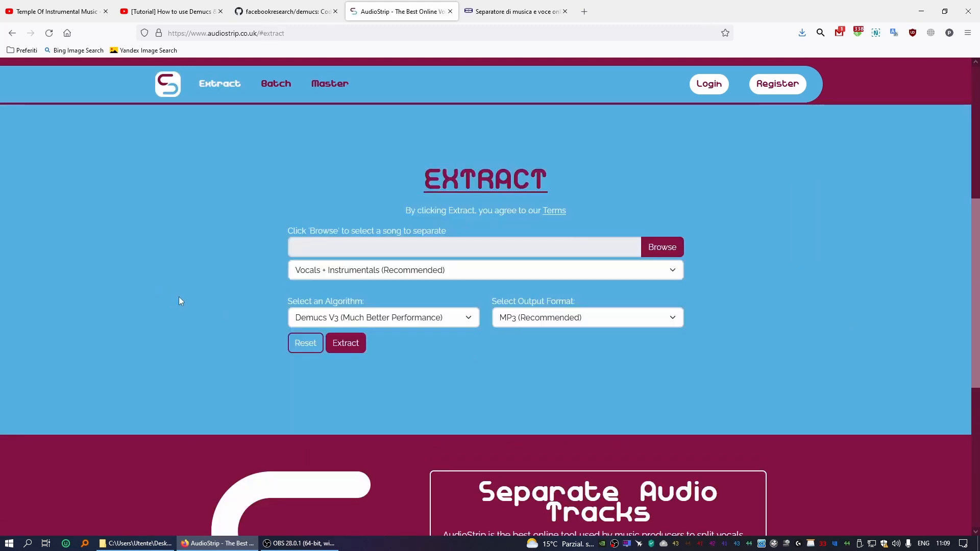
mouse_move(219, 83)
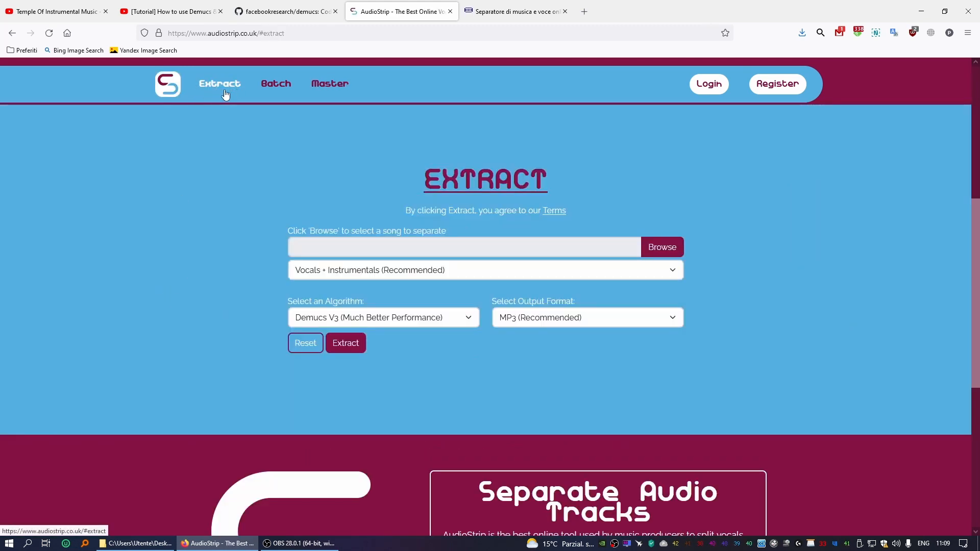
mouse_move(448, 392)
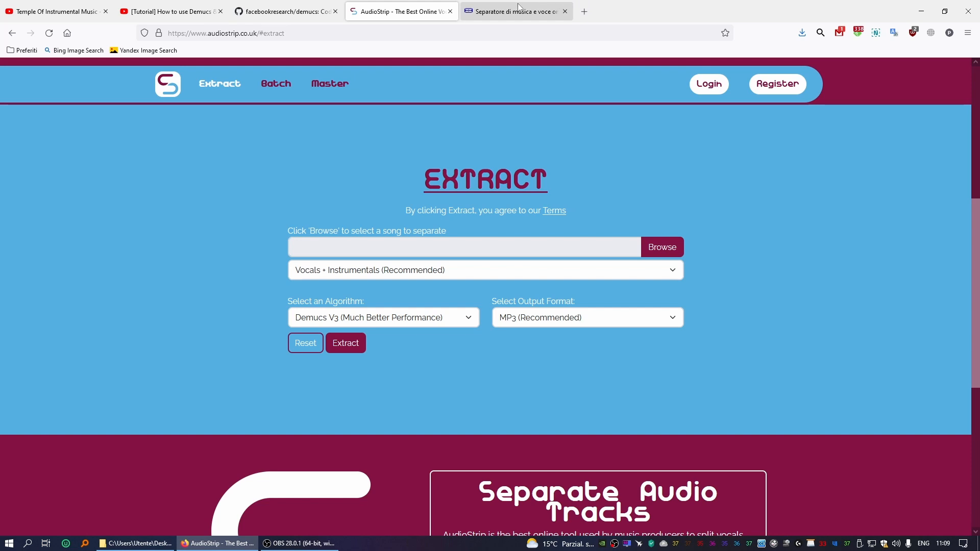
- Switch to MVSEP and change the site language from Italian to English
left_click(513, 11)
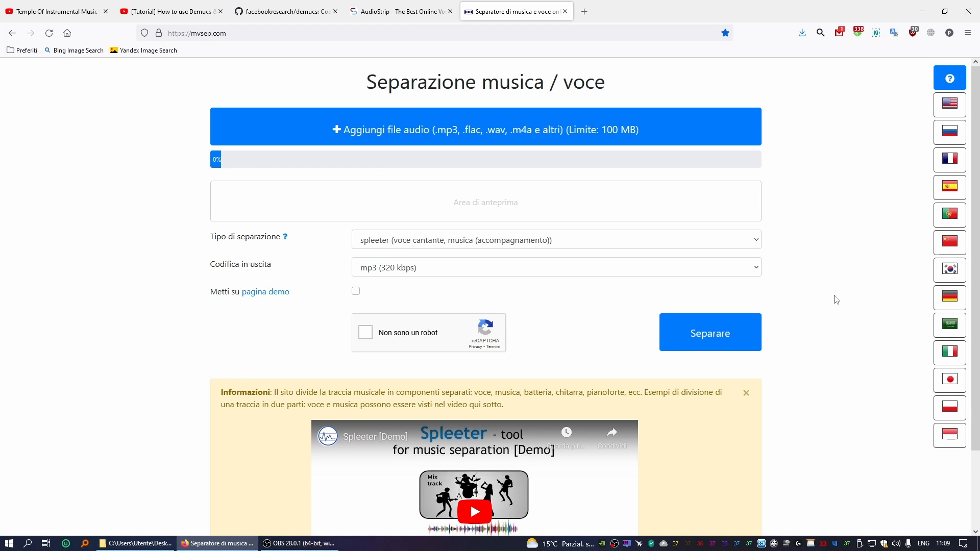
mouse_move(827, 340)
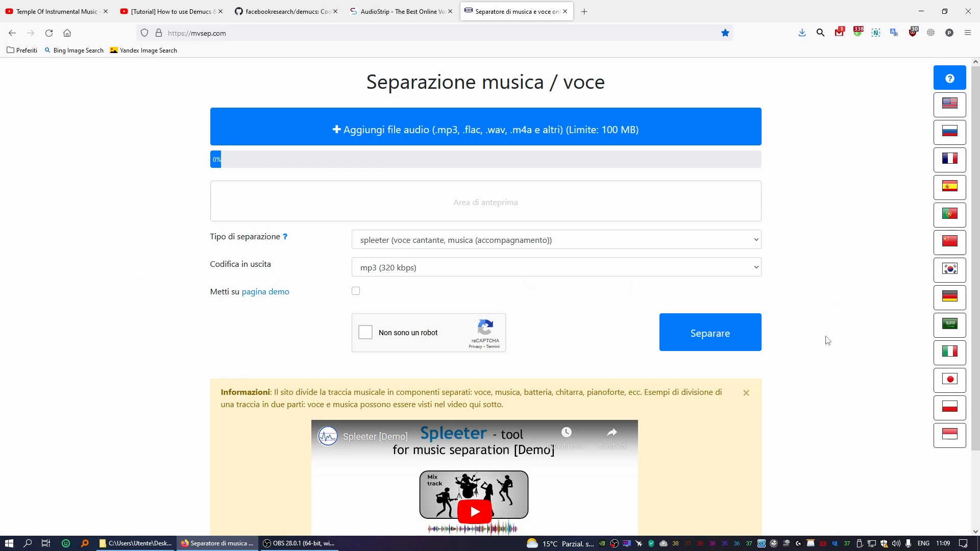
scroll("down", 3)
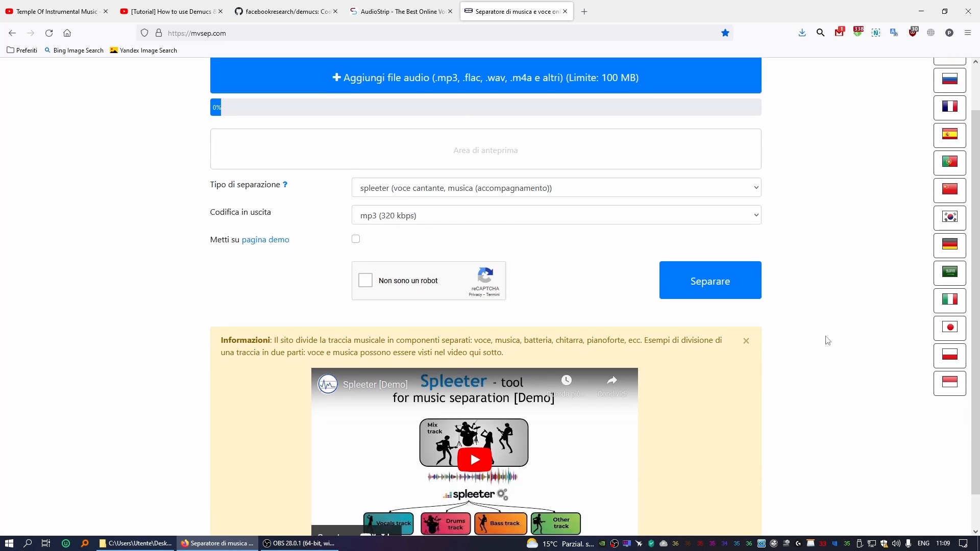
scroll("up", 3)
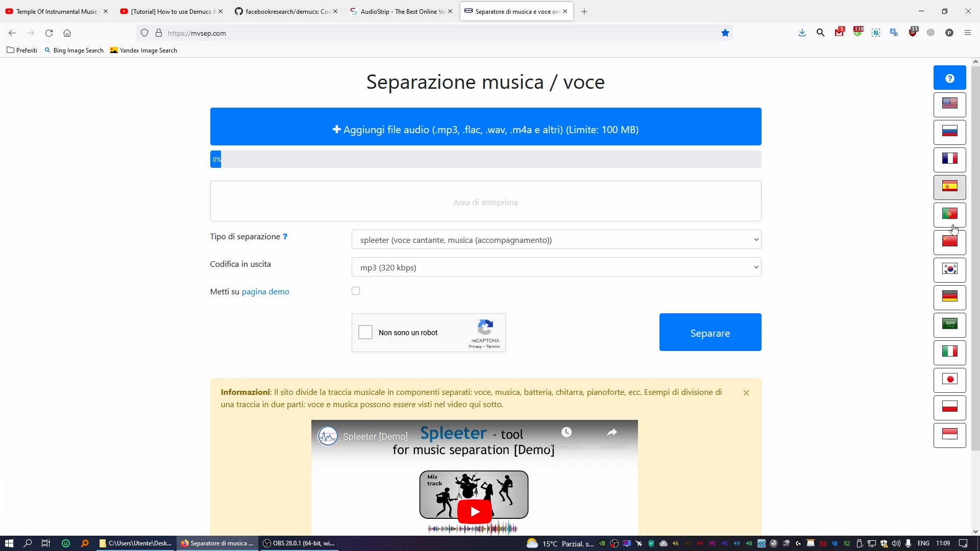
left_click(950, 104)
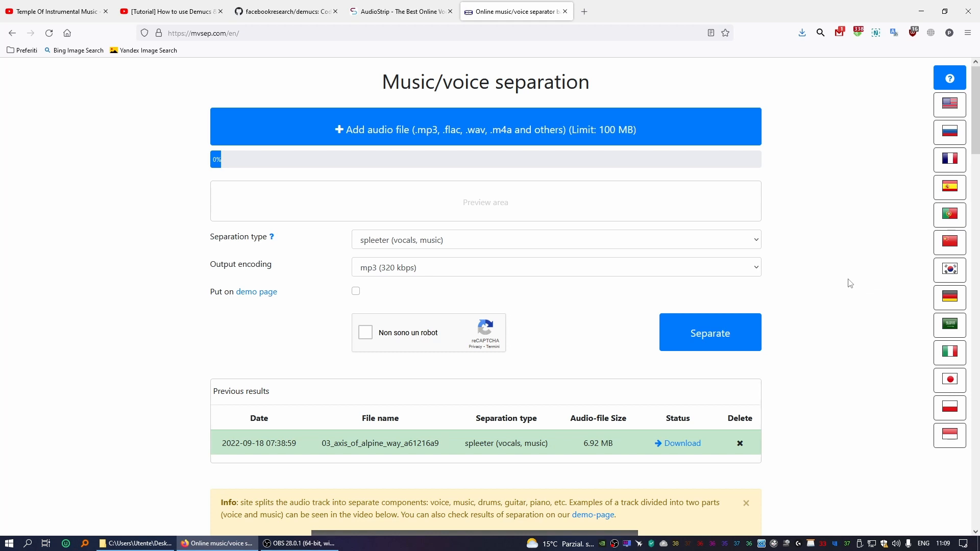
mouse_move(846, 282)
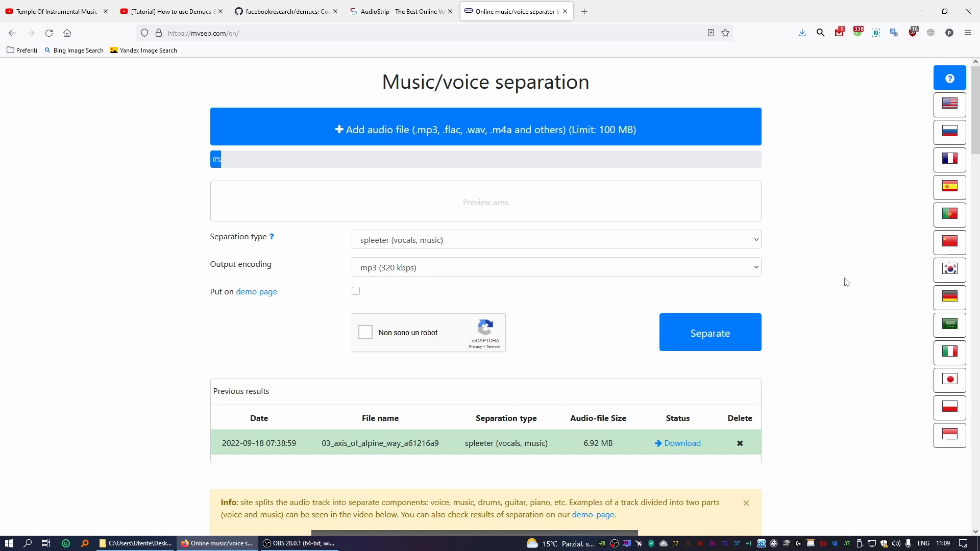
mouse_move(179, 211)
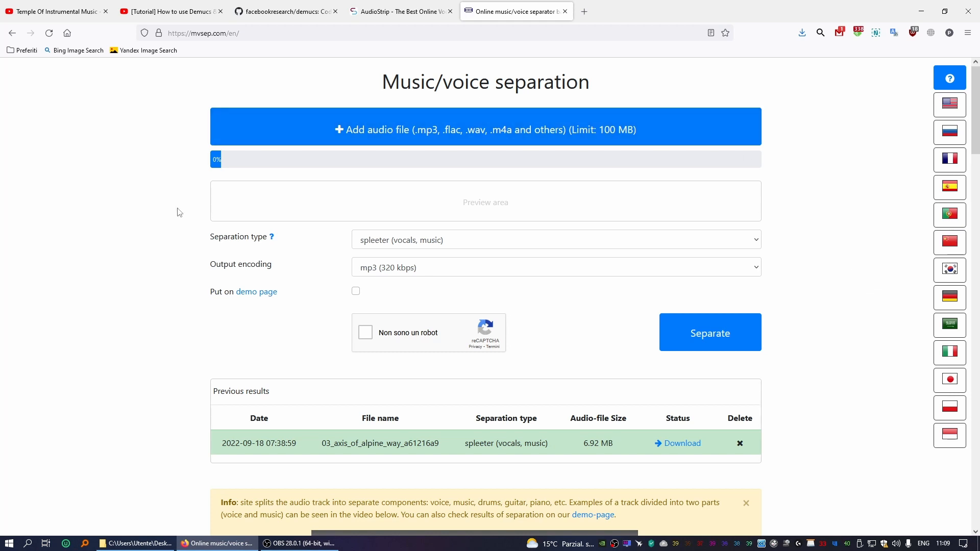
mouse_move(832, 153)
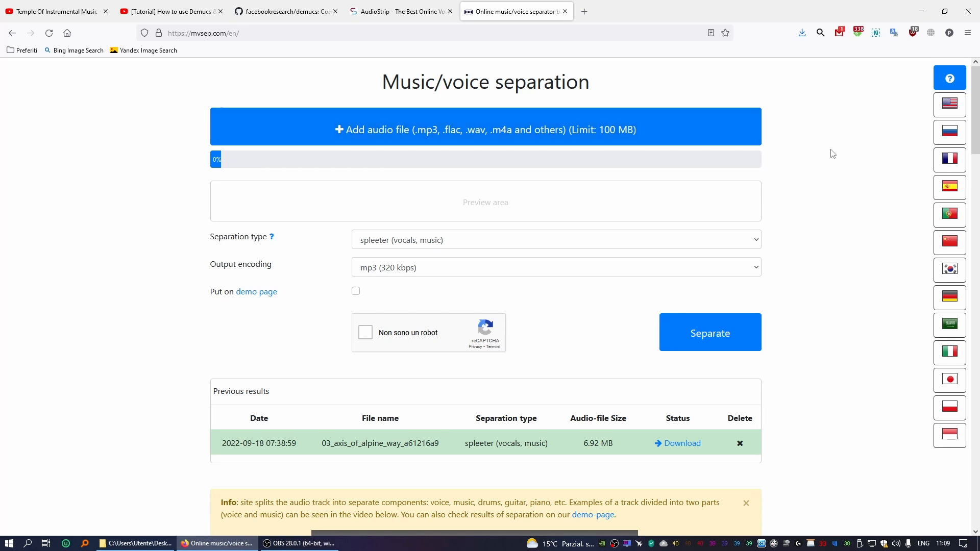
left_click(400, 11)
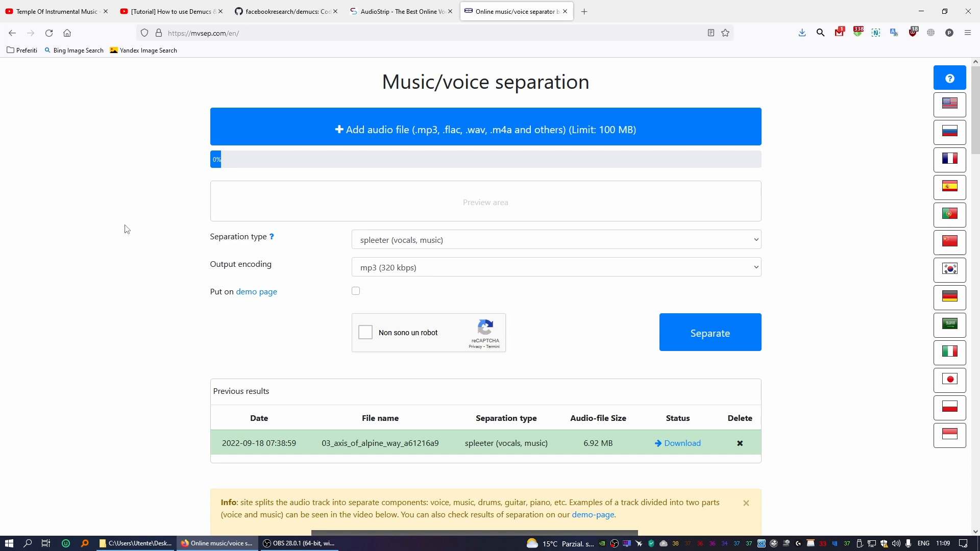
mouse_move(360, 122)
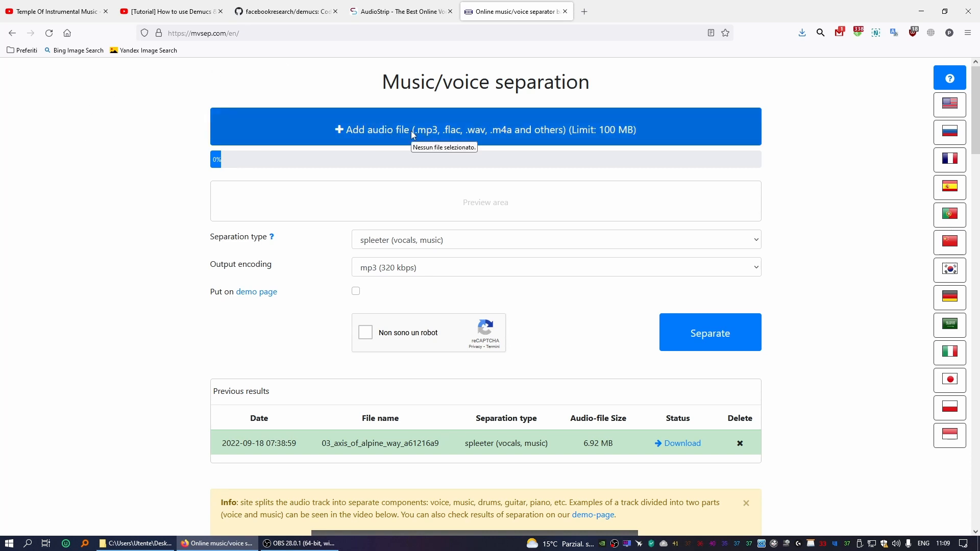
- Pick the 2:36 song file to upload to MVSEP
left_click(134, 543)
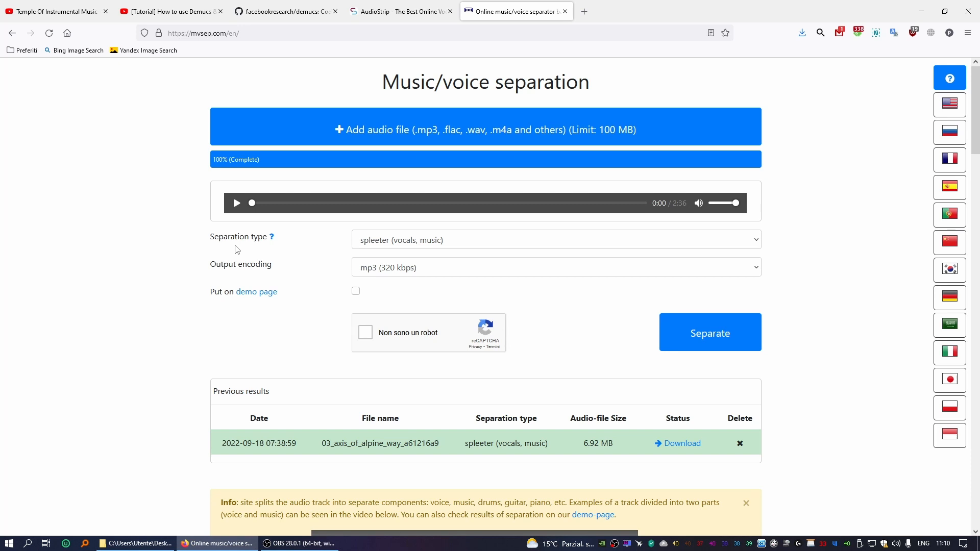
mouse_move(844, 251)
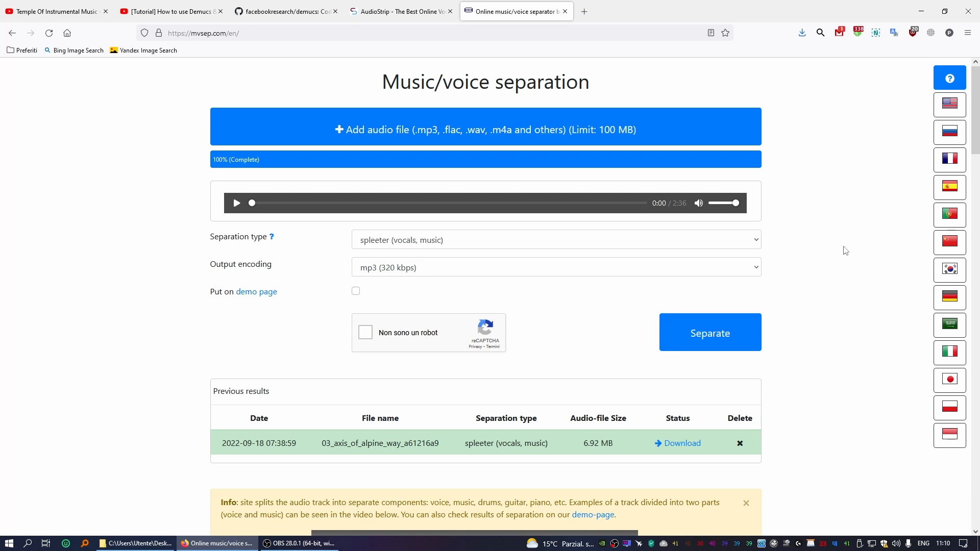
- Expand the Separation type dropdown and scroll through Spleeter, unmix, Demucs2, MDX and Demucs3 models
left_click(554, 240)
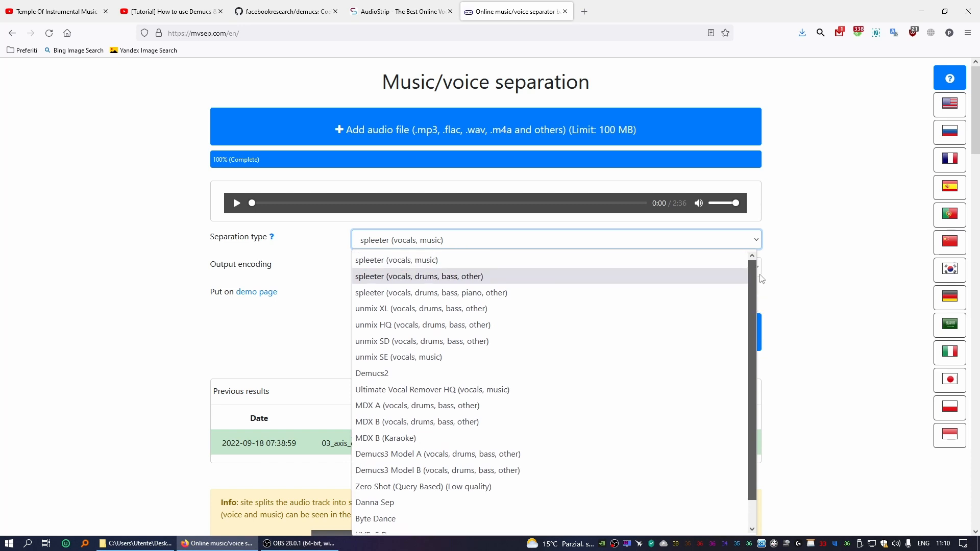
mouse_move(406, 259)
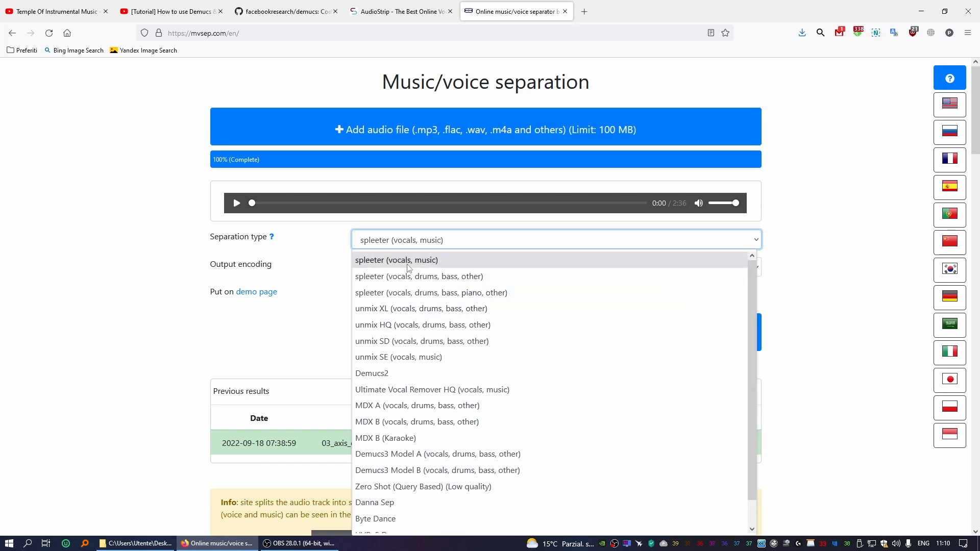
mouse_move(393, 373)
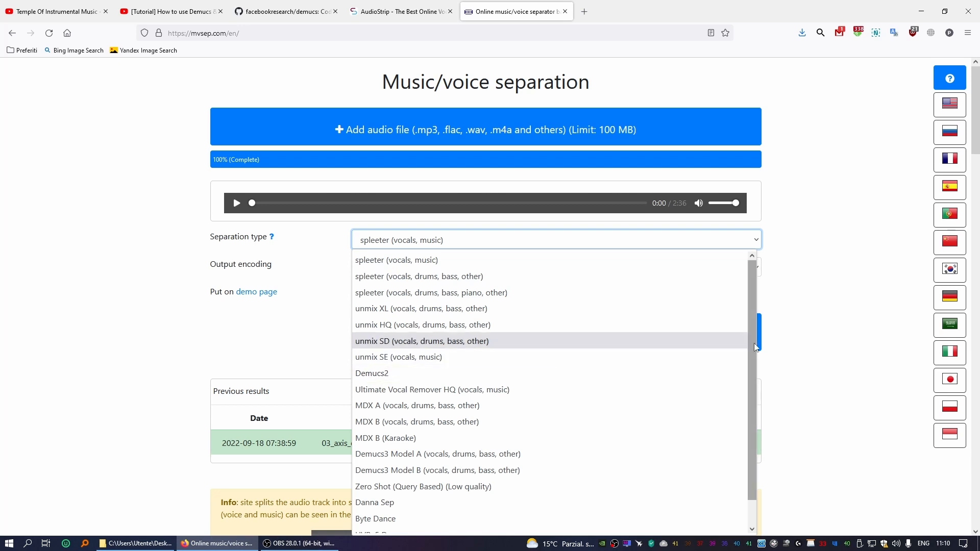
scroll("down", 3)
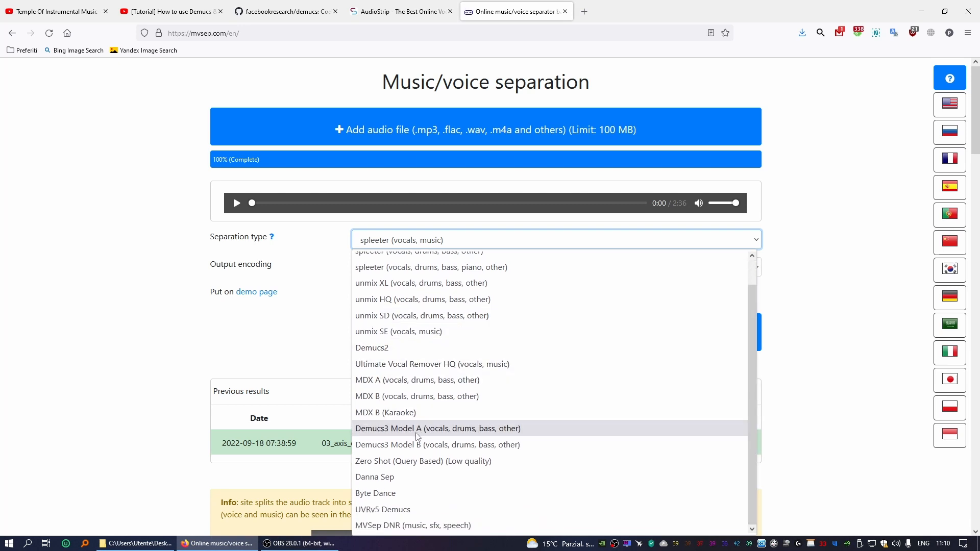
mouse_move(410, 412)
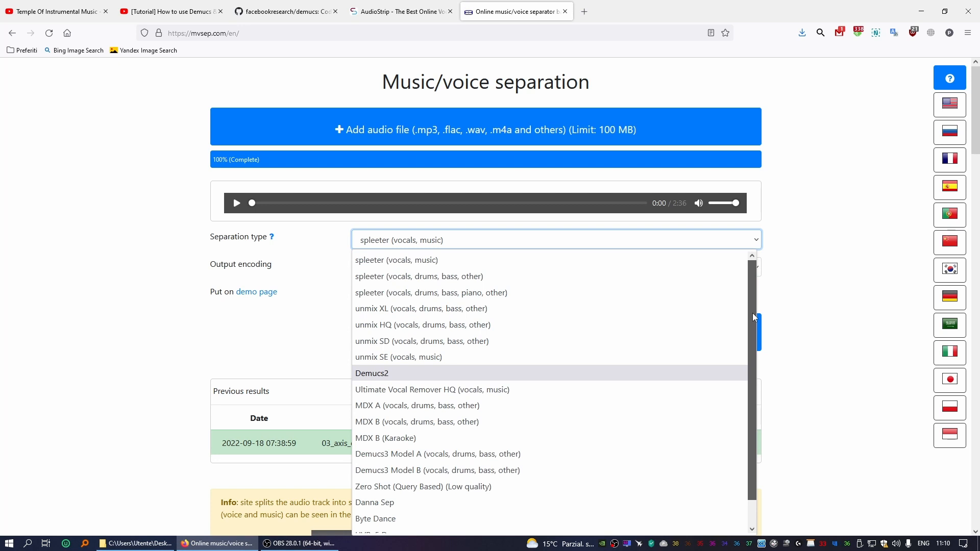
scroll("down", 3)
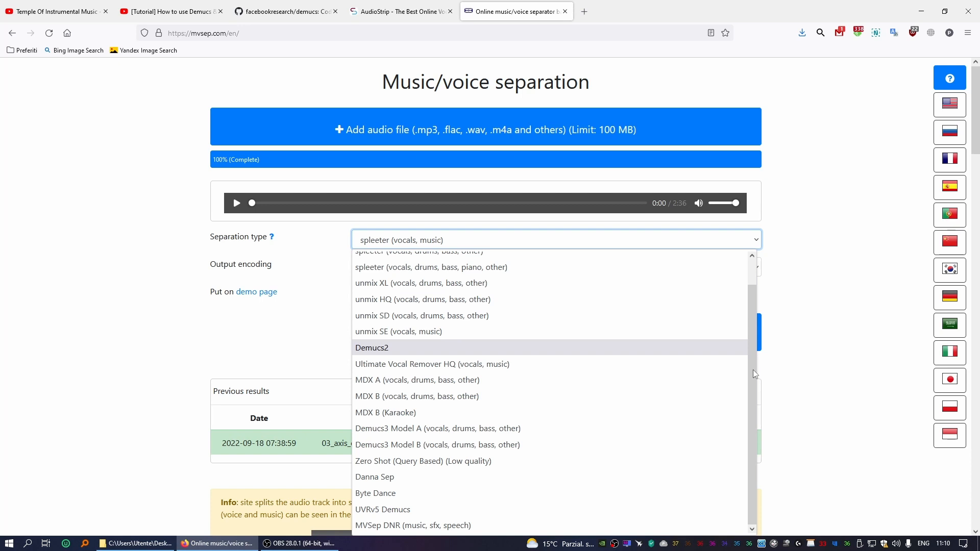
mouse_move(432, 364)
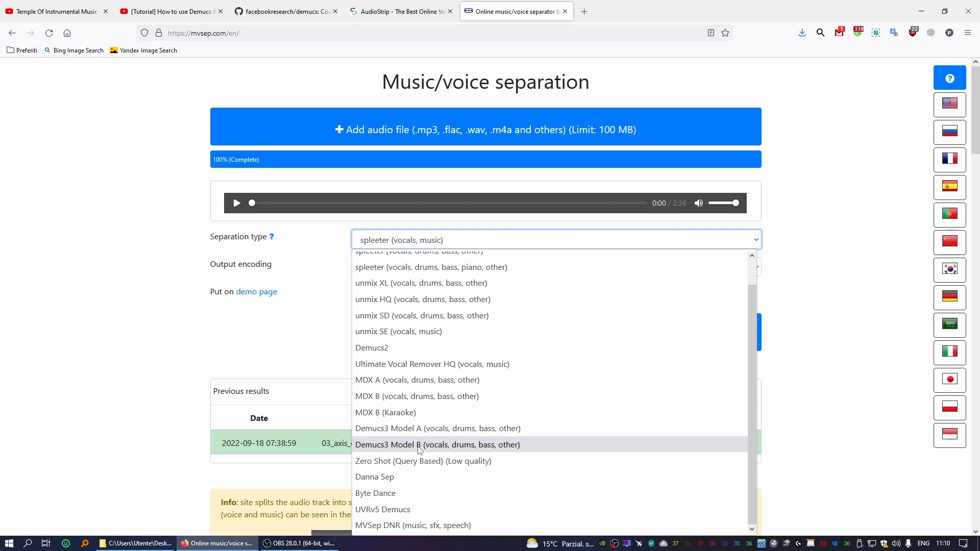
mouse_move(433, 428)
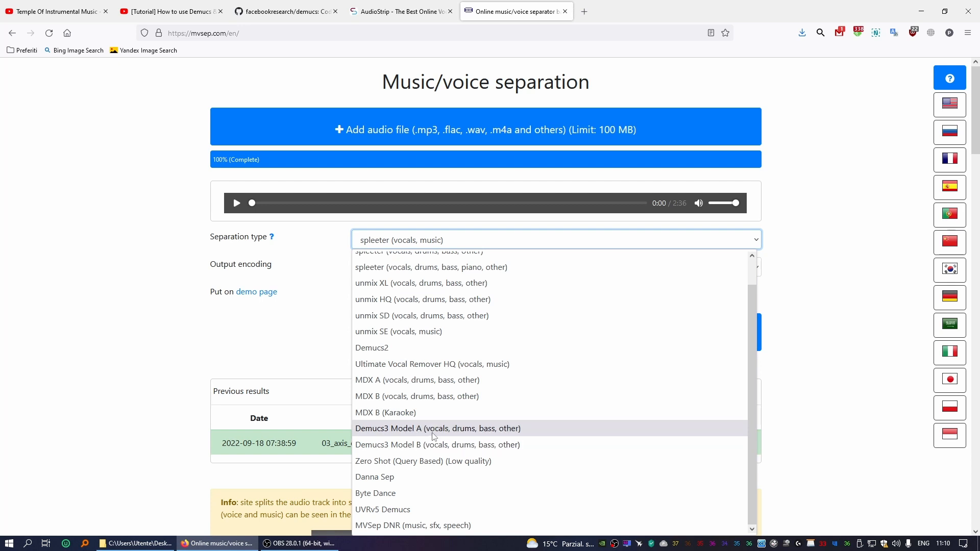
mouse_move(437, 445)
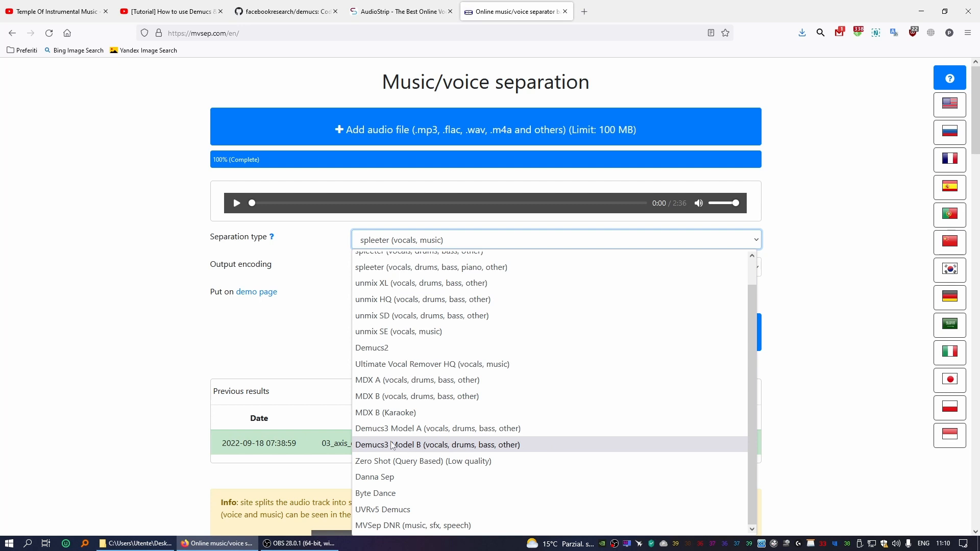
- Pick Demucs3 Model B with mp3 320 kbps output, pass reCAPTCHA, and start separation
left_click(437, 445)
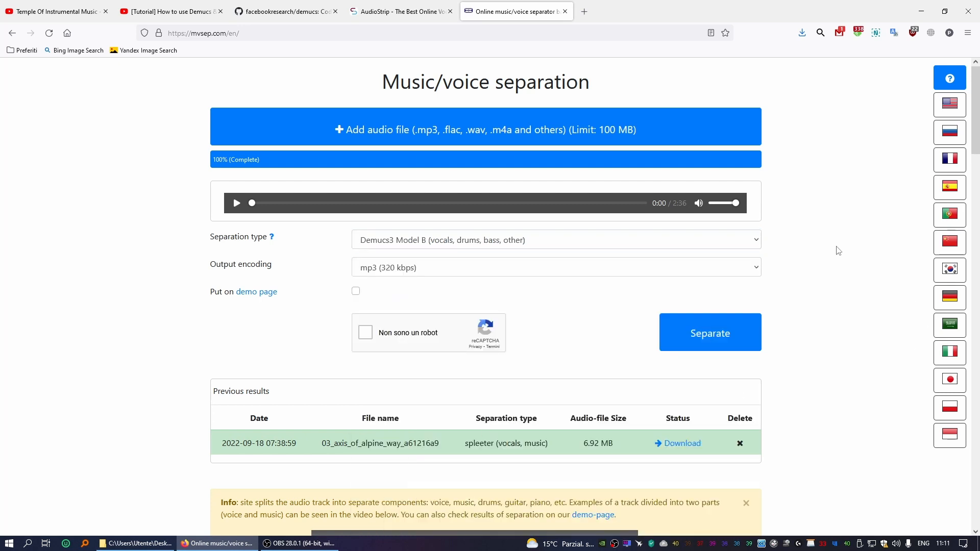
mouse_move(235, 269)
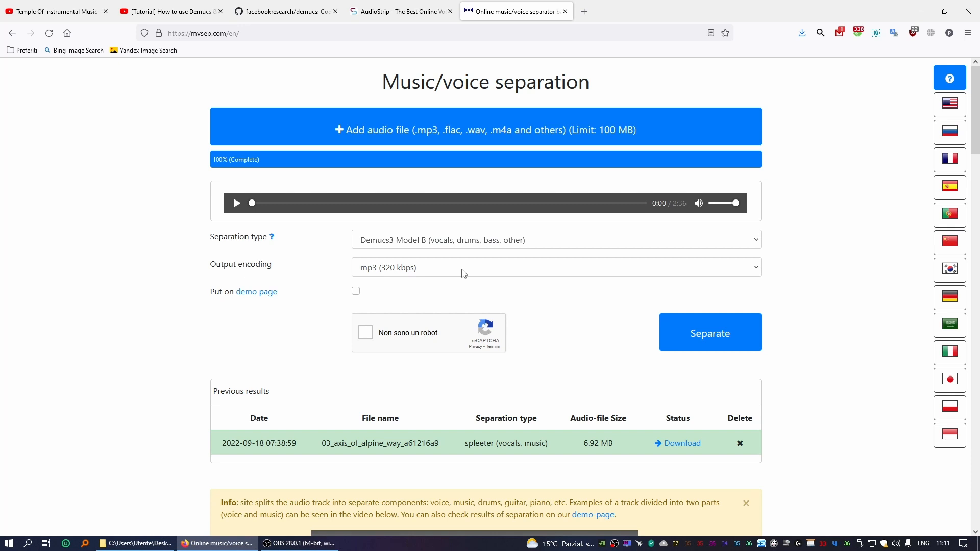
left_click(555, 267)
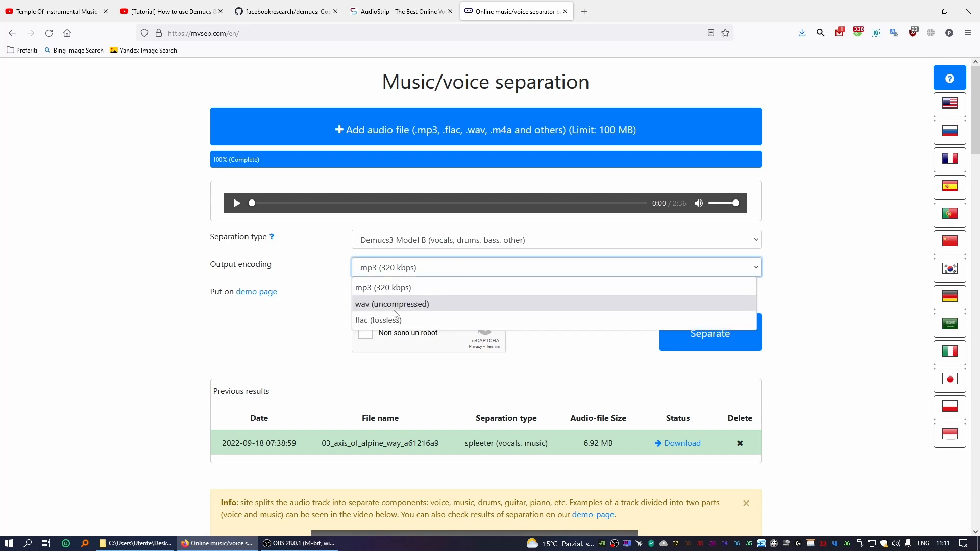
mouse_move(378, 320)
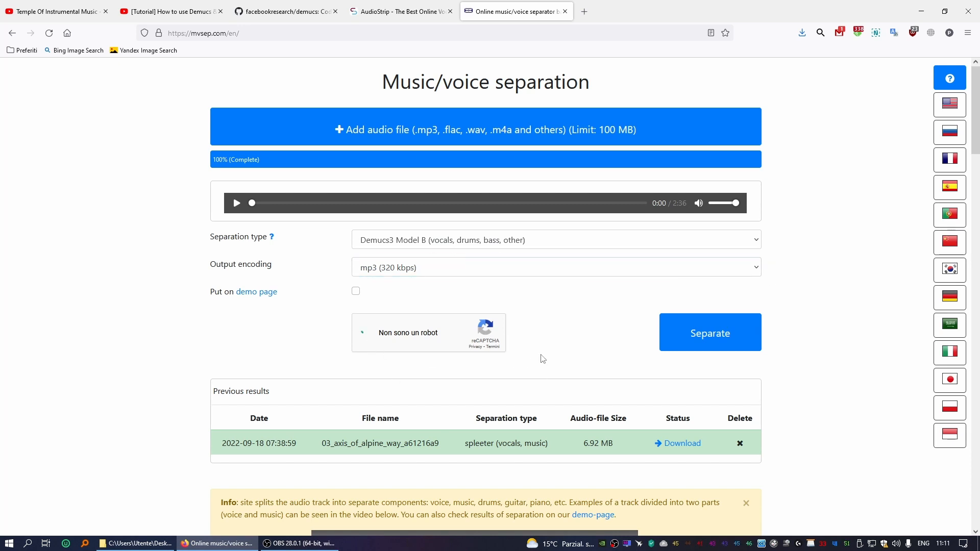
left_click(368, 331)
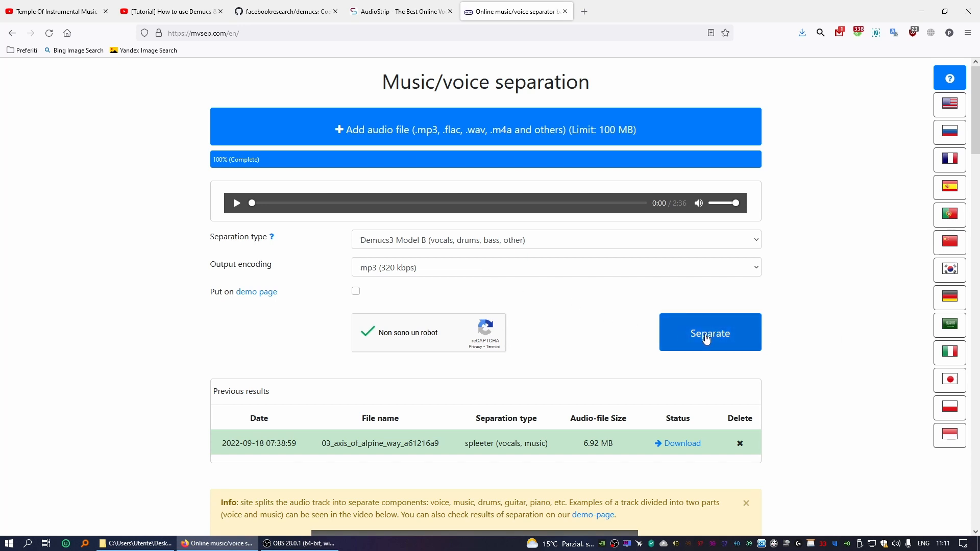
left_click(710, 332)
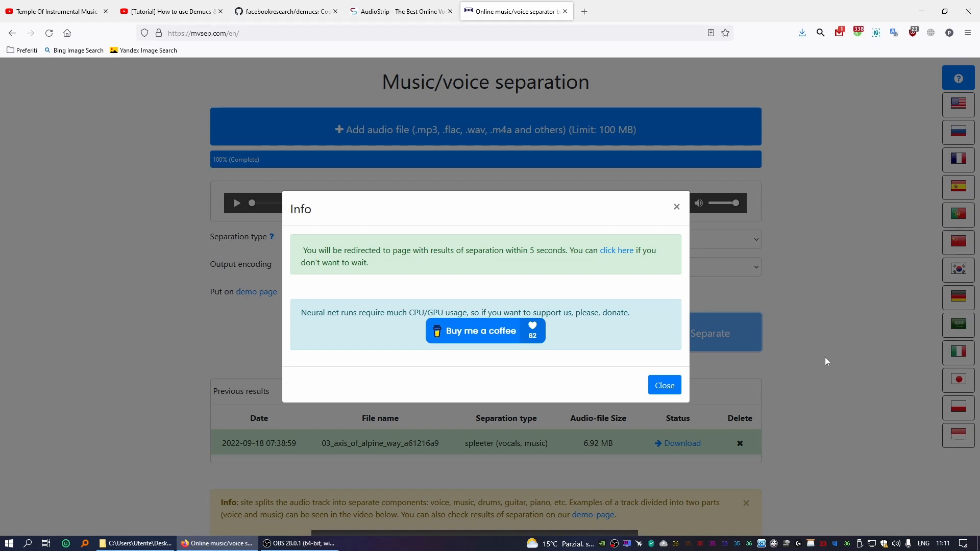
- Follow the Info notice's redirect to the Demucs3 separation results page
left_click(616, 250)
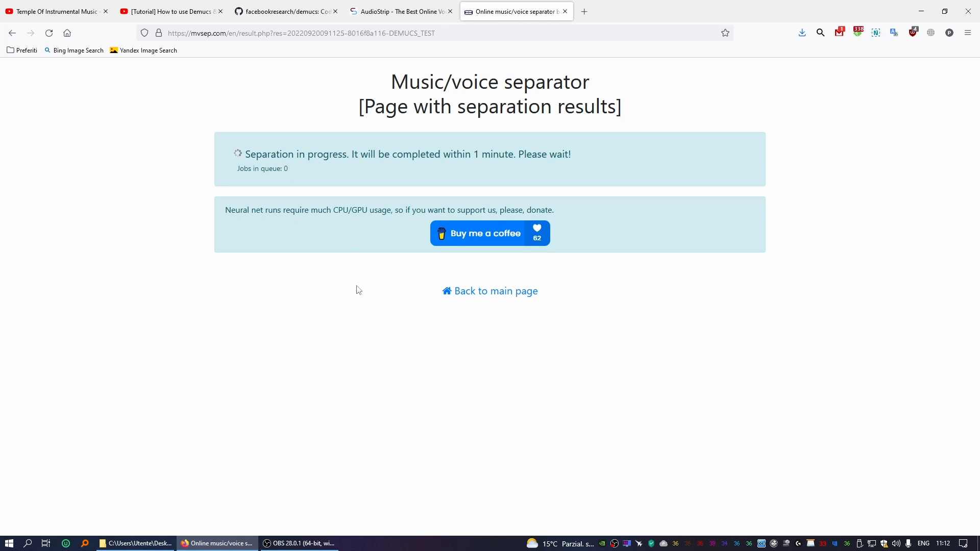
mouse_move(610, 388)
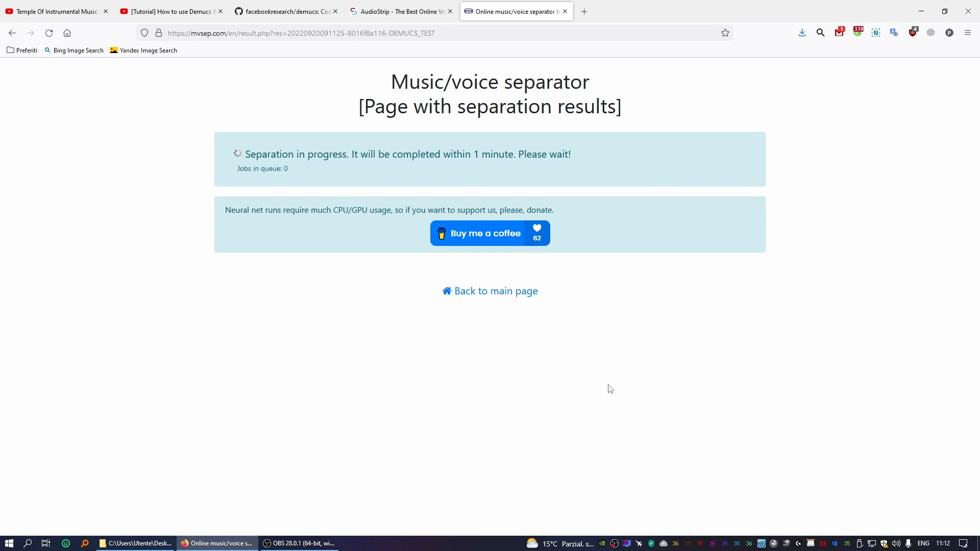
mouse_move(365, 307)
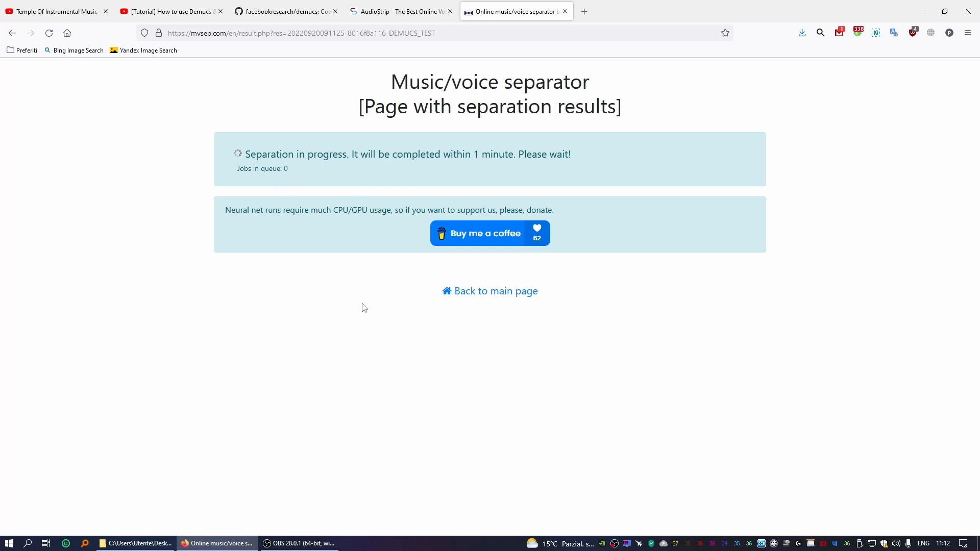
mouse_move(612, 356)
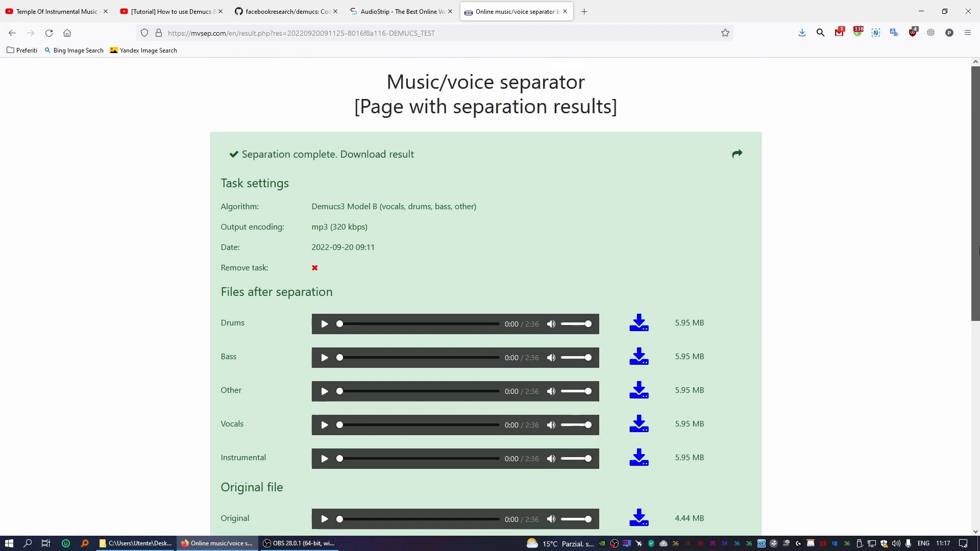
mouse_move(862, 285)
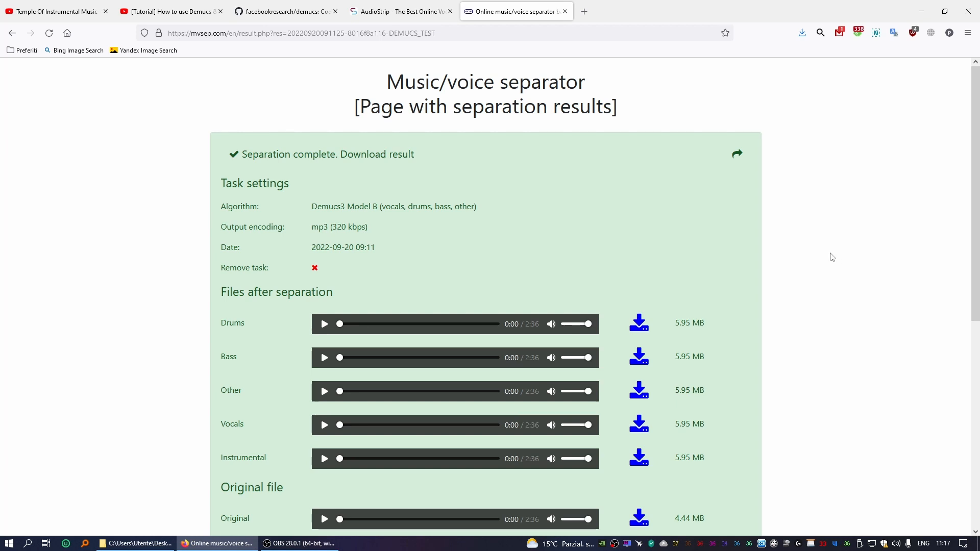
mouse_move(543, 173)
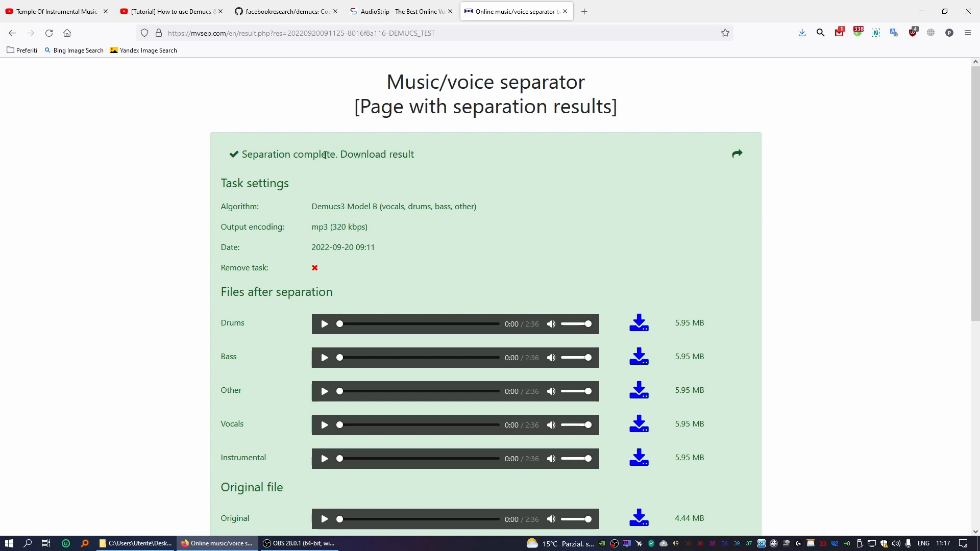
scroll("down", 3)
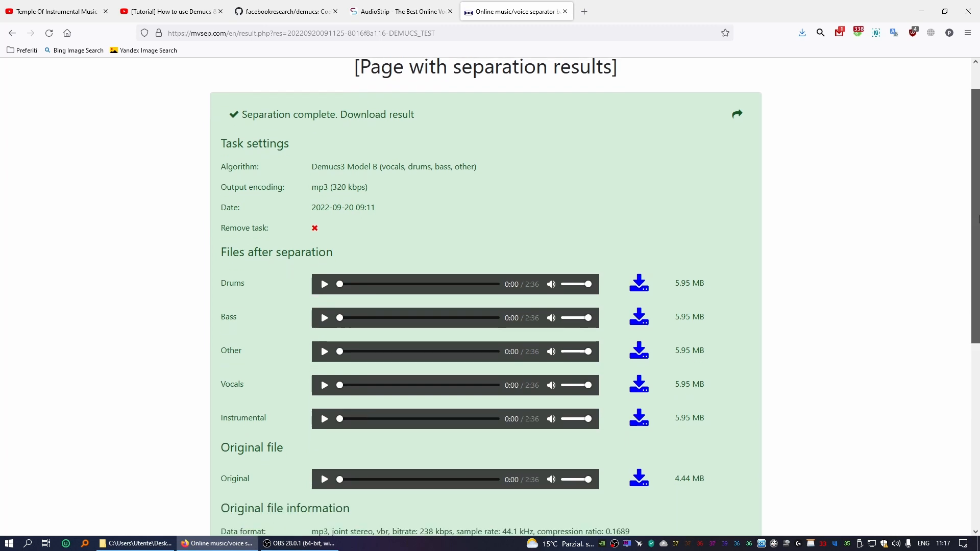
scroll("down", 3)
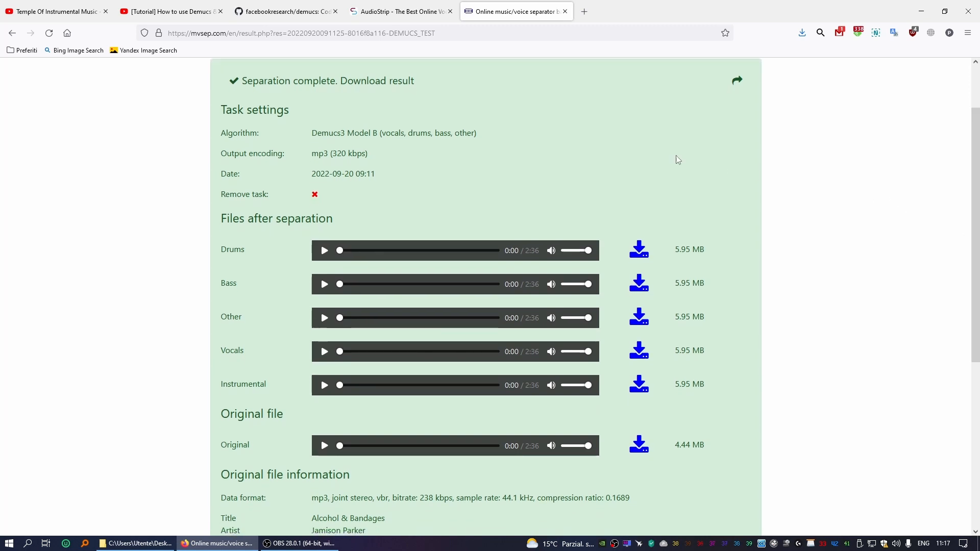
mouse_move(231, 247)
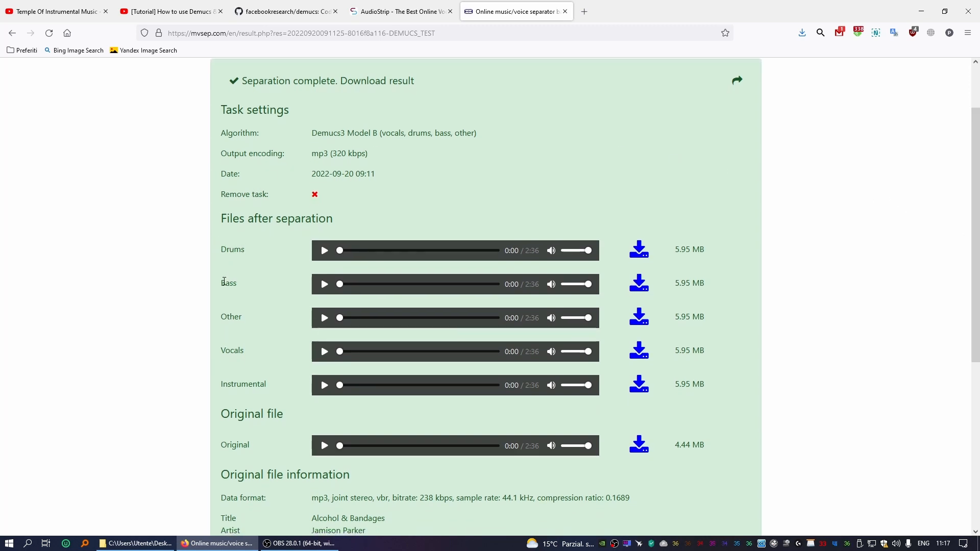
mouse_move(197, 375)
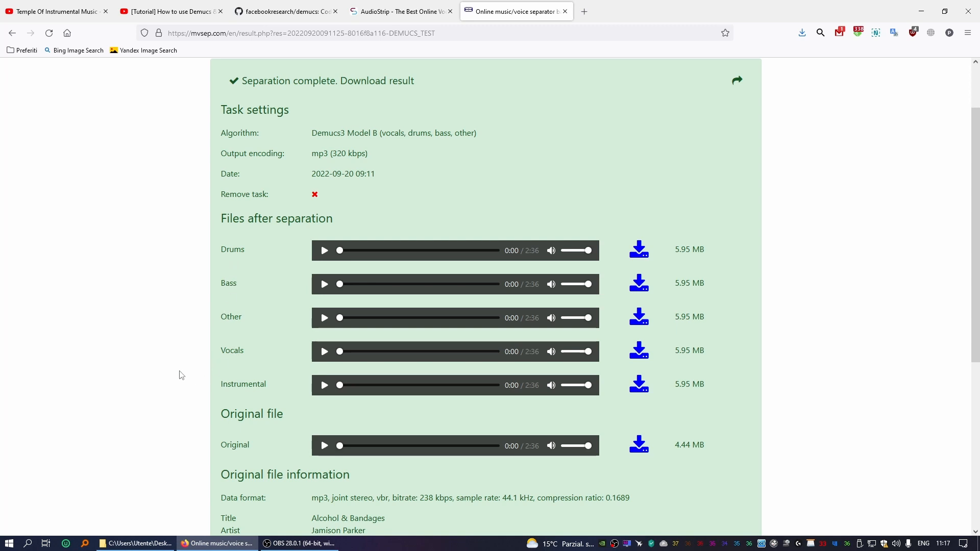
scroll("down", 3)
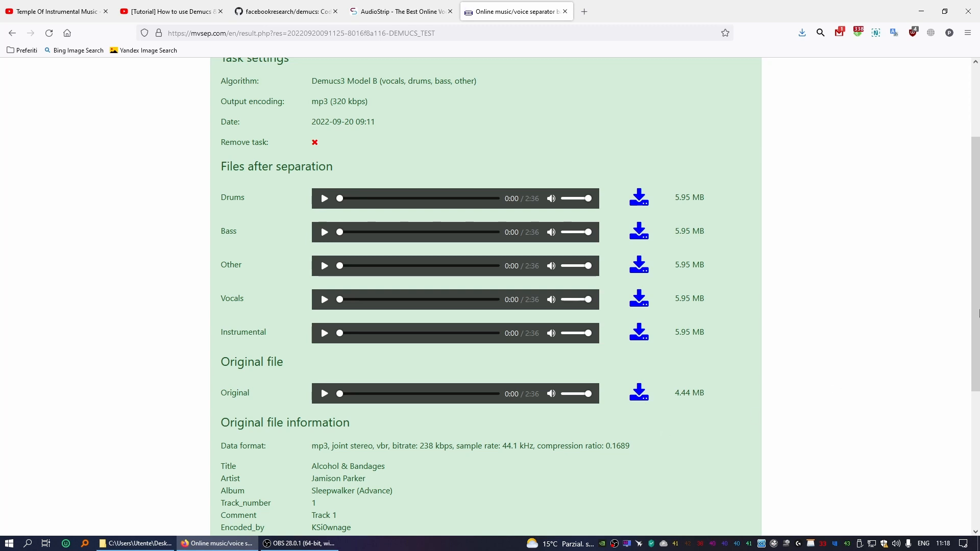
scroll("up", 3)
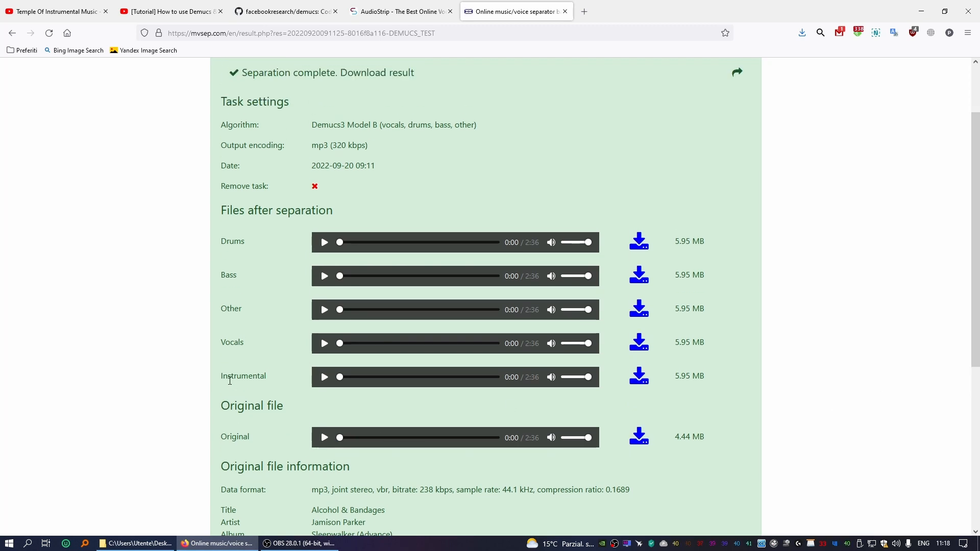
mouse_move(263, 396)
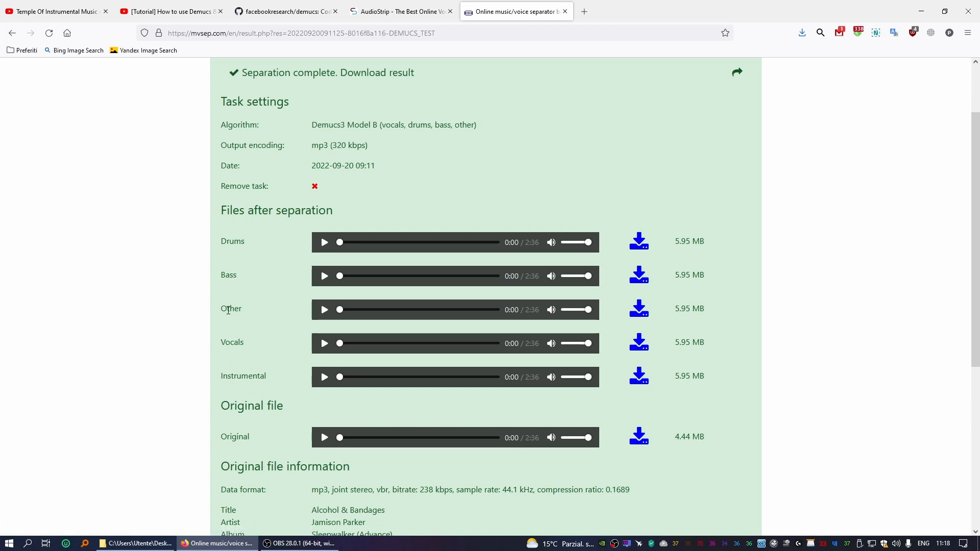
mouse_move(230, 342)
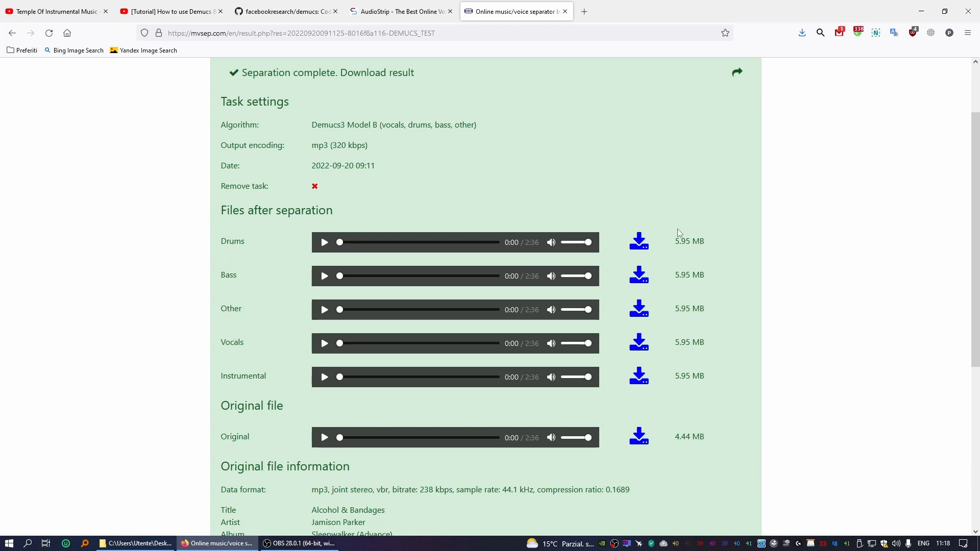
mouse_move(272, 240)
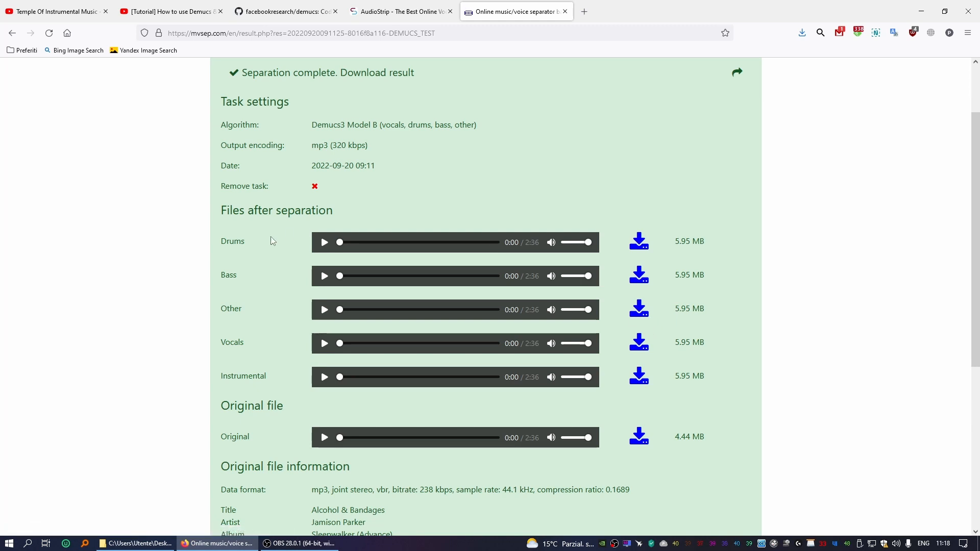
mouse_move(638, 347)
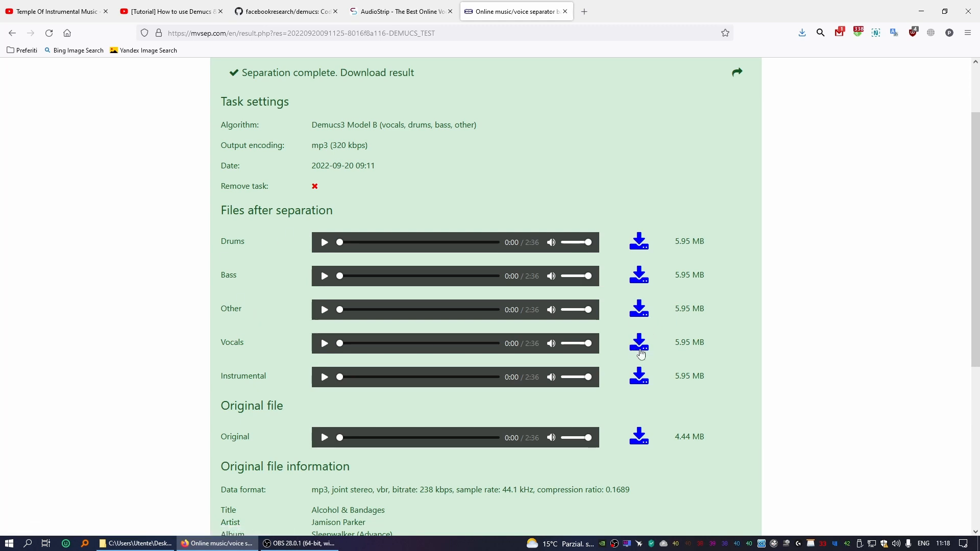
scroll("down", 3)
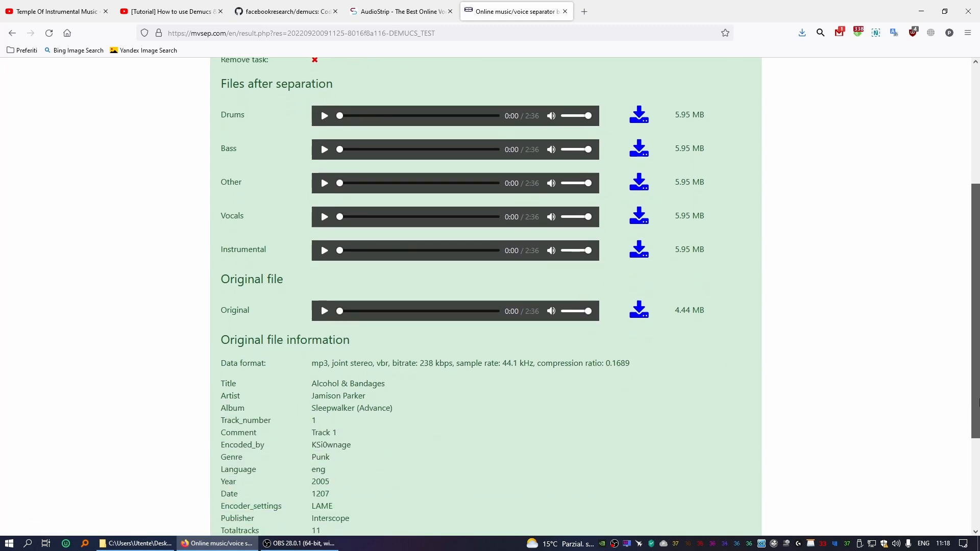
scroll("down", 3)
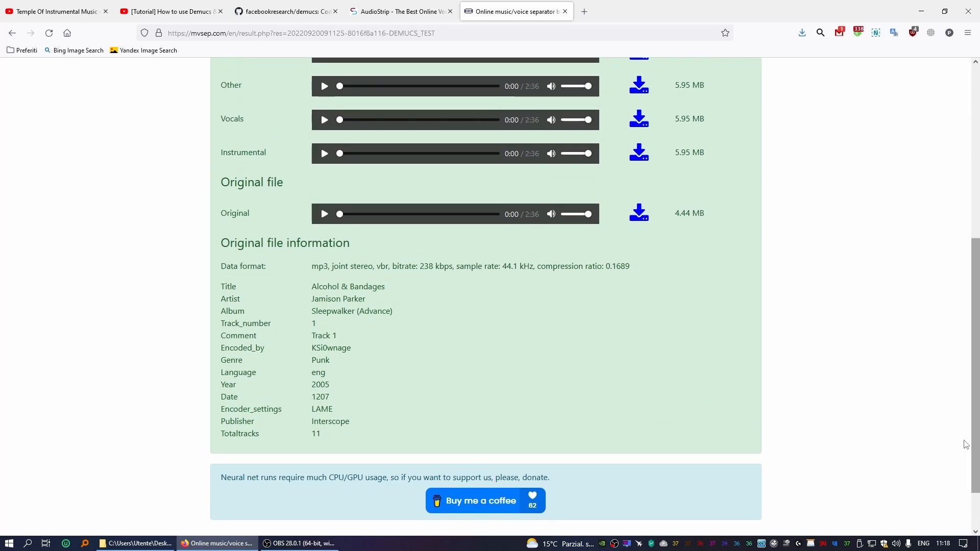
mouse_move(621, 282)
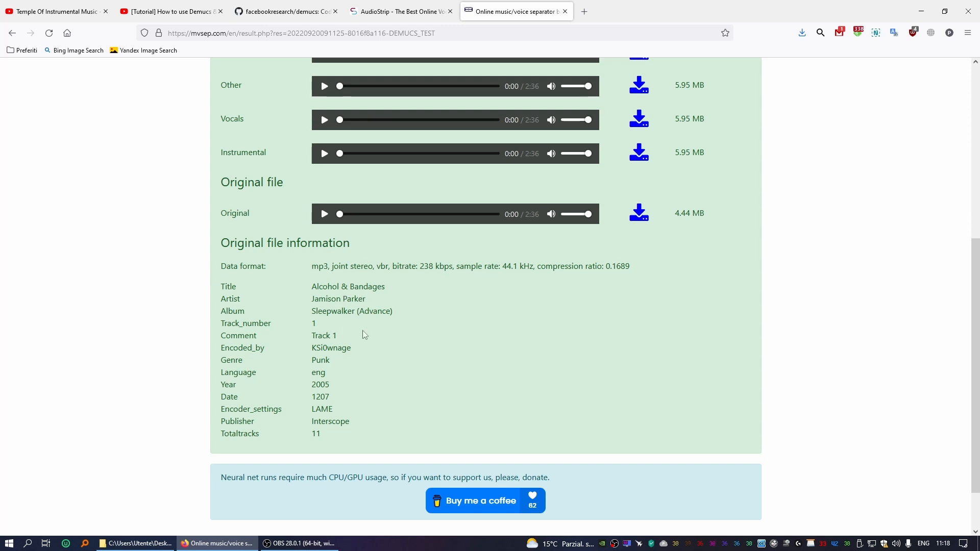
mouse_move(372, 381)
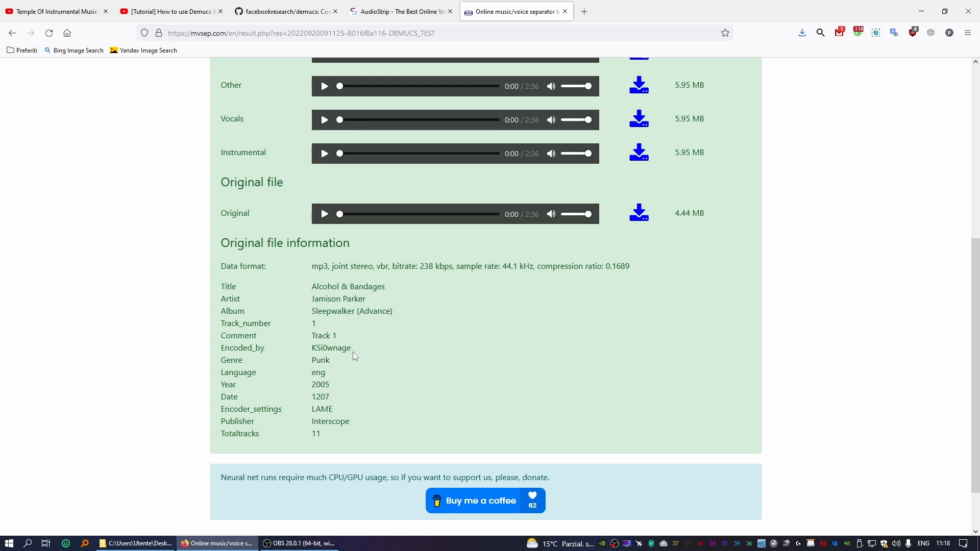
scroll("down", 3)
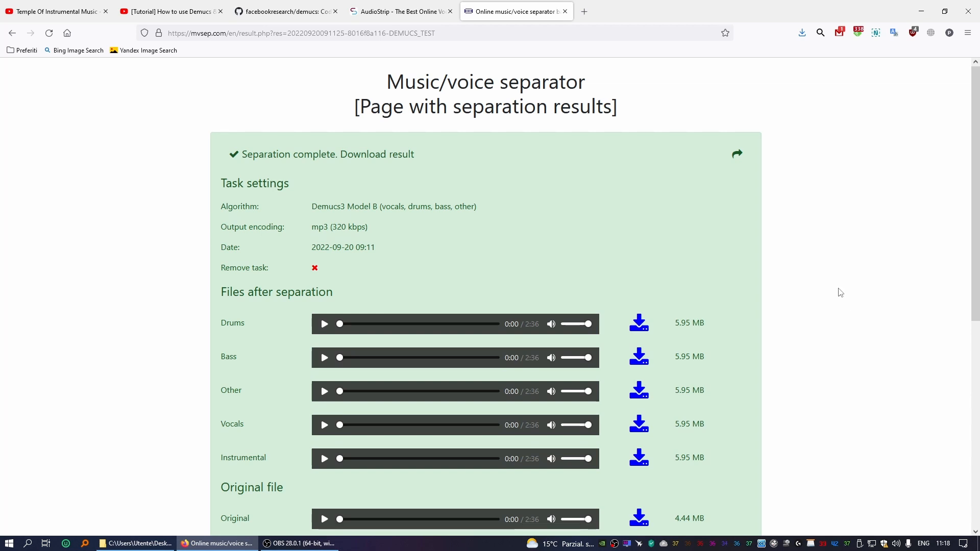
mouse_move(556, 211)
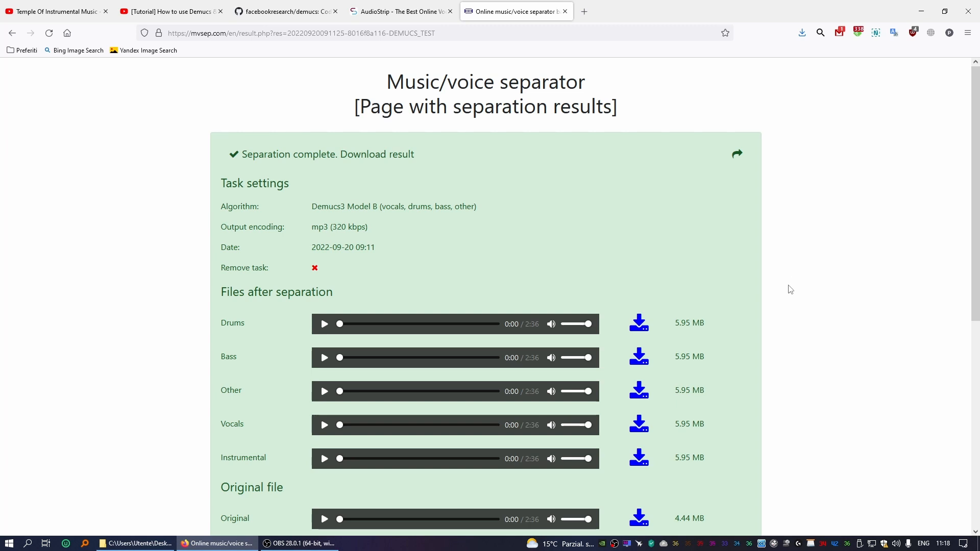
mouse_move(787, 300)
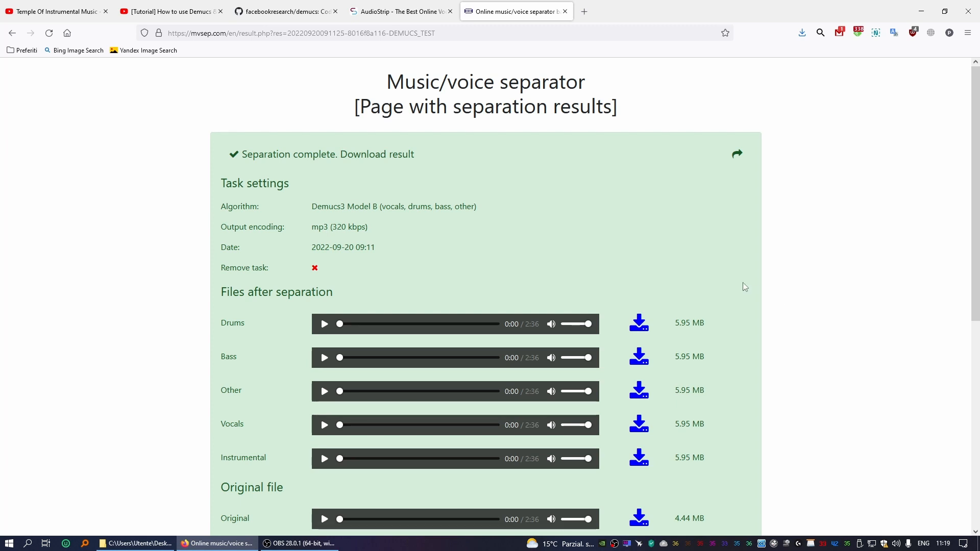
mouse_move(795, 311)
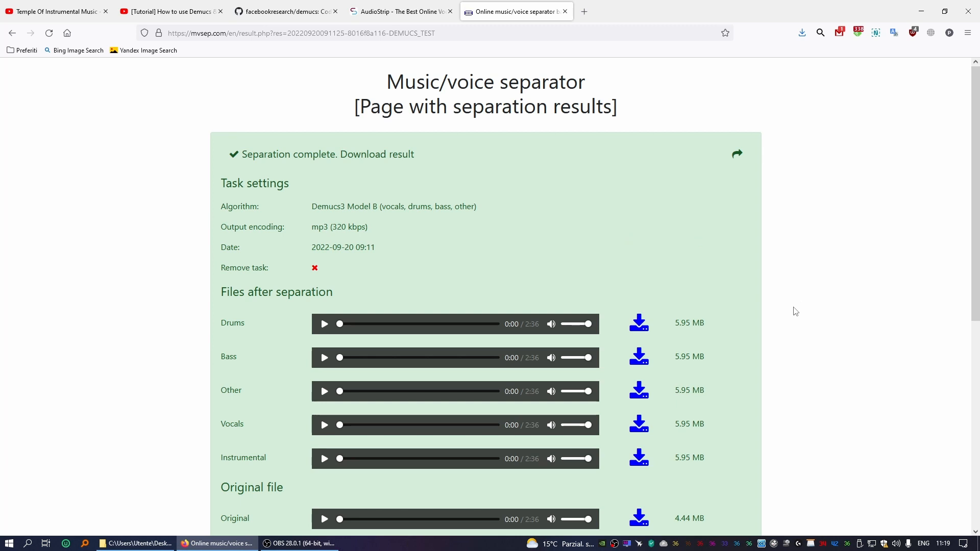